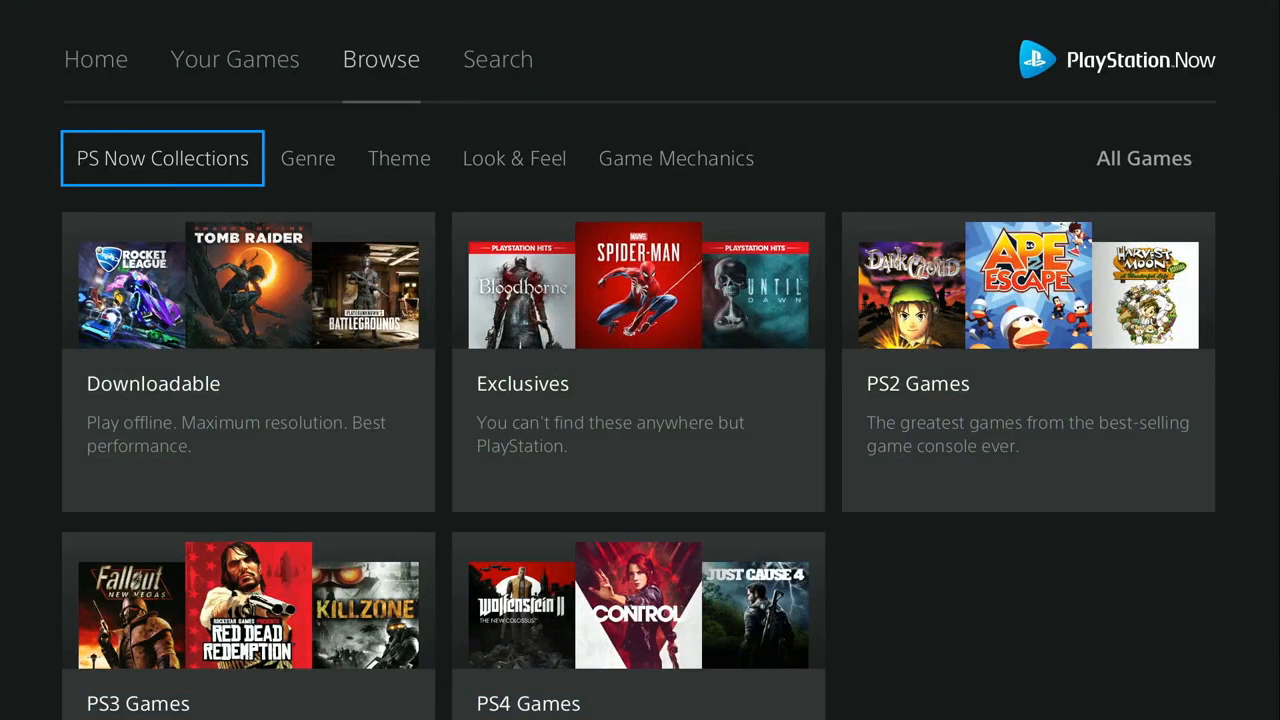
Step: Return to the PlayStation Now Home page with the New Games Added Monthly banner
{"action": "left_click", "coordinate": [96, 60]}
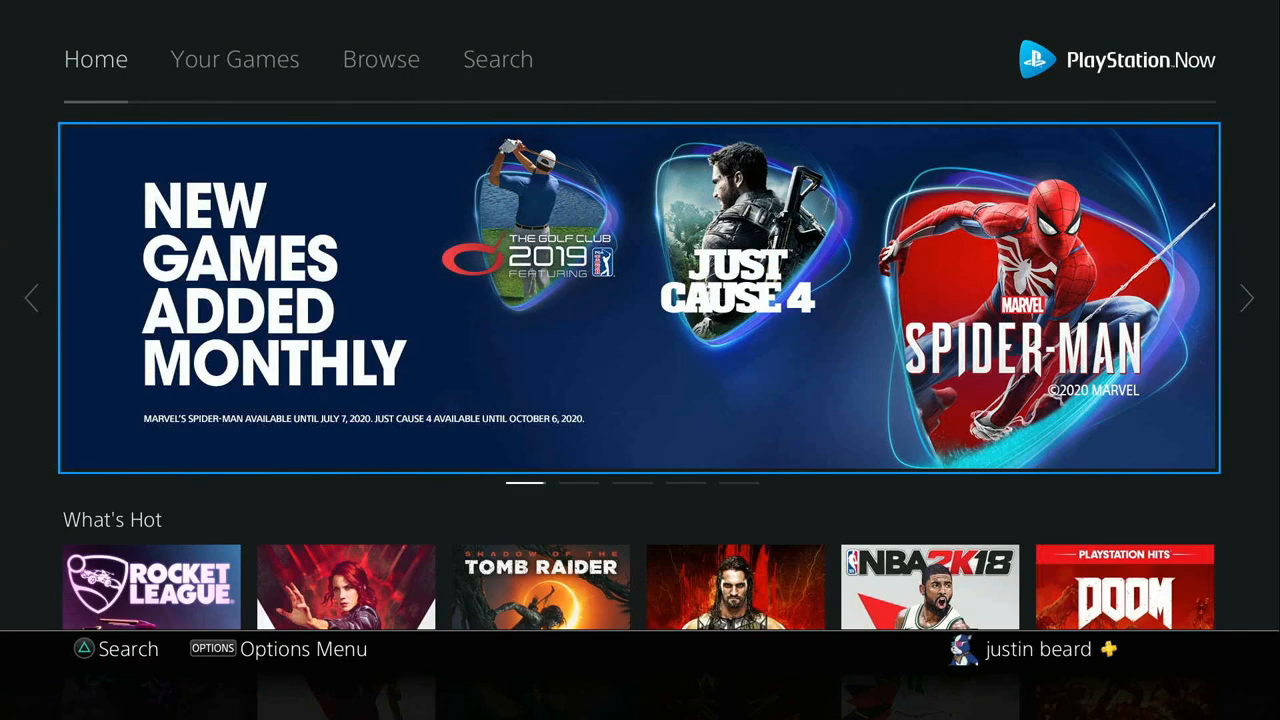
Step: Preview Rocket League from What's Hot, then show the A–Z All Games catalogue via Browse
{"action": "left_click", "coordinate": [1248, 296]}
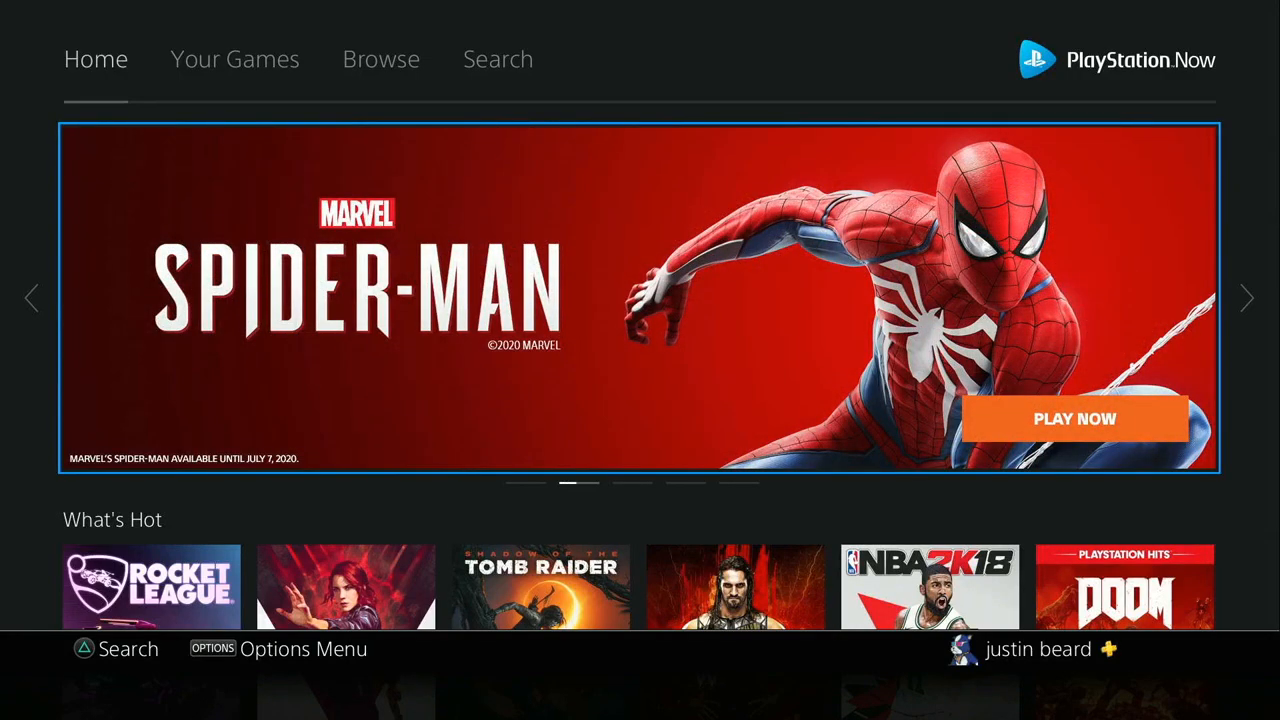
{"action": "left_click", "coordinate": [152, 588]}
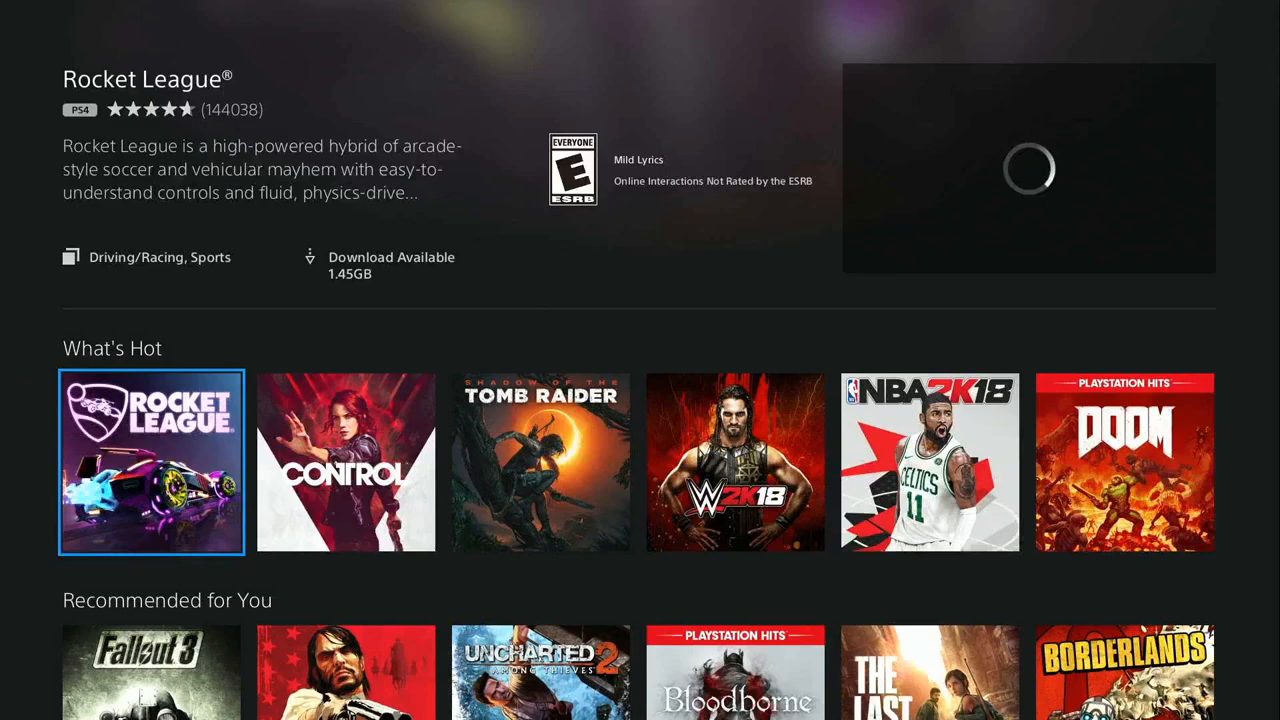
{"action": "scroll", "scroll_direction": "down", "scroll_amount": 3}
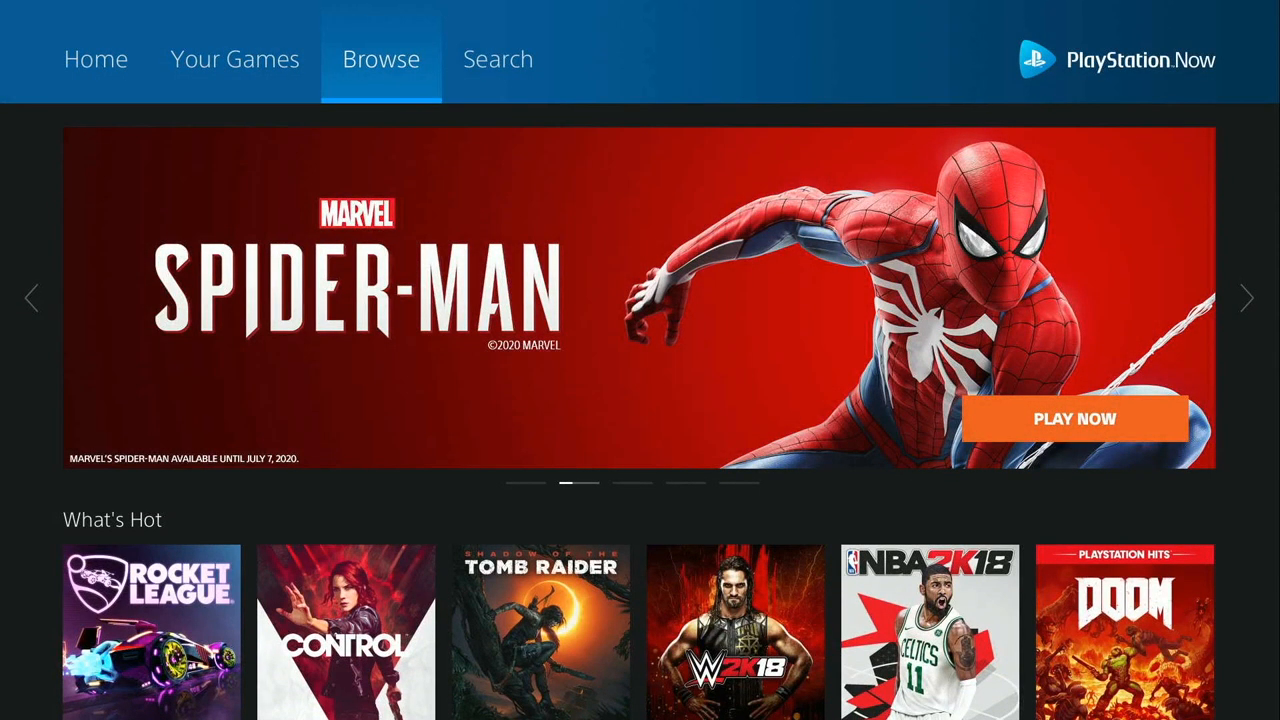
{"action": "left_click", "coordinate": [380, 60]}
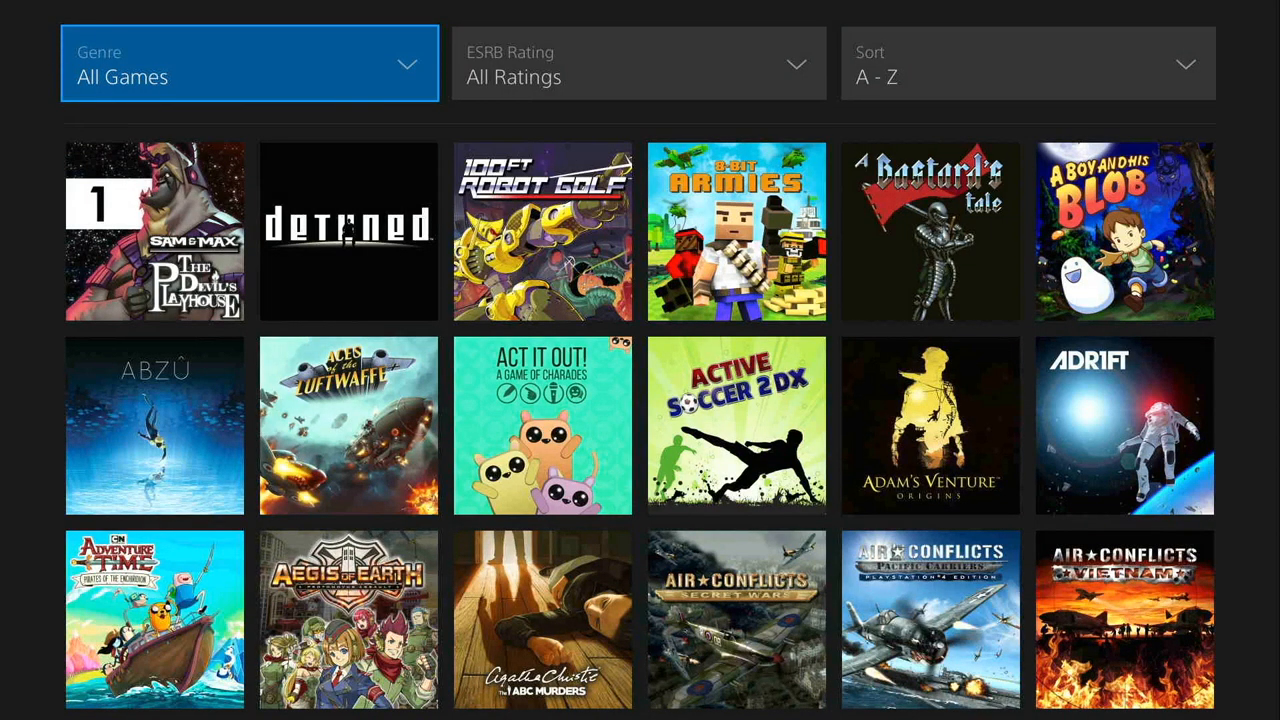
Step: Enter the game grid and browse down past the A titles to Azkend, Baja and Batman
{"action": "left_click", "coordinate": [154, 232]}
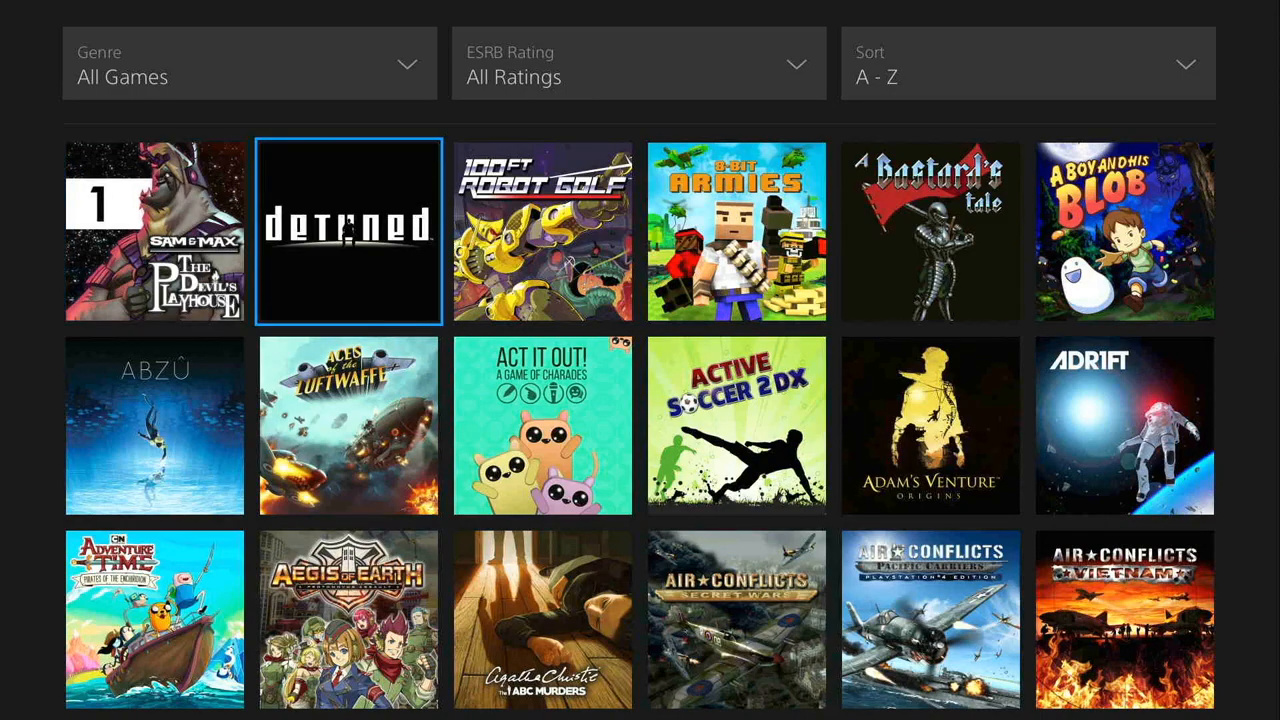
{"action": "key", "text": "right"}
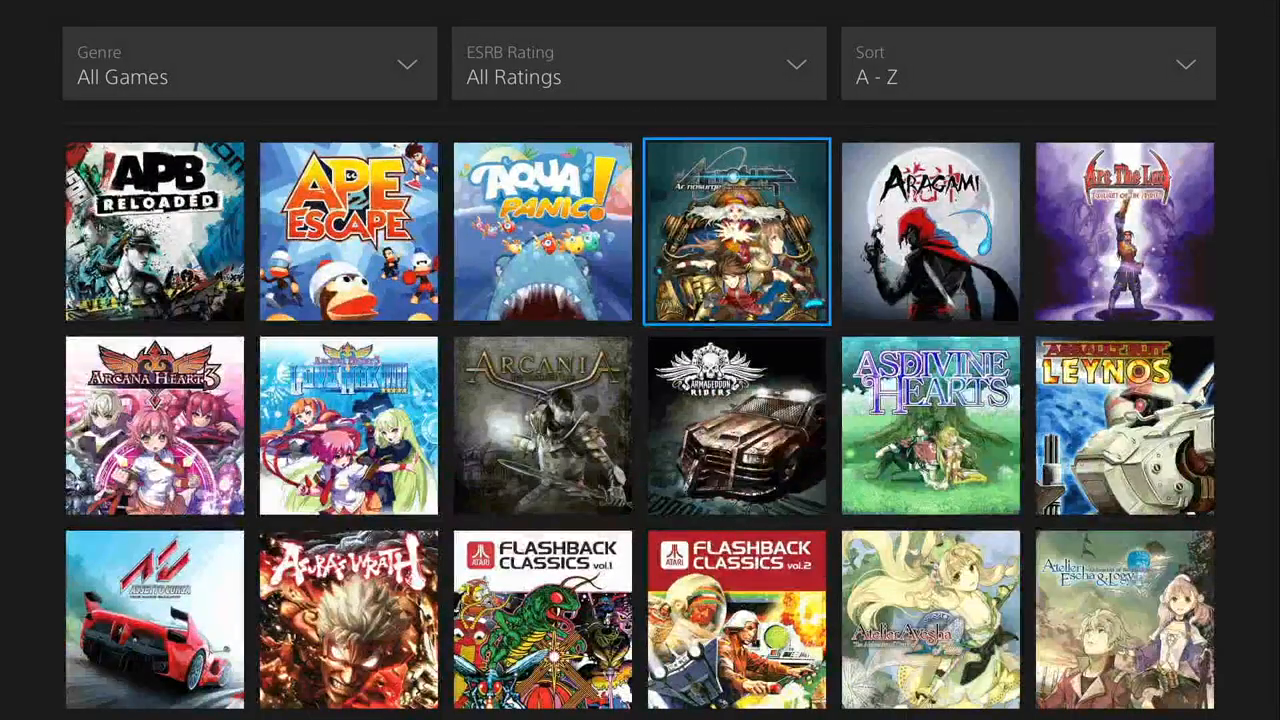
{"action": "scroll", "scroll_direction": "down", "scroll_amount": 3}
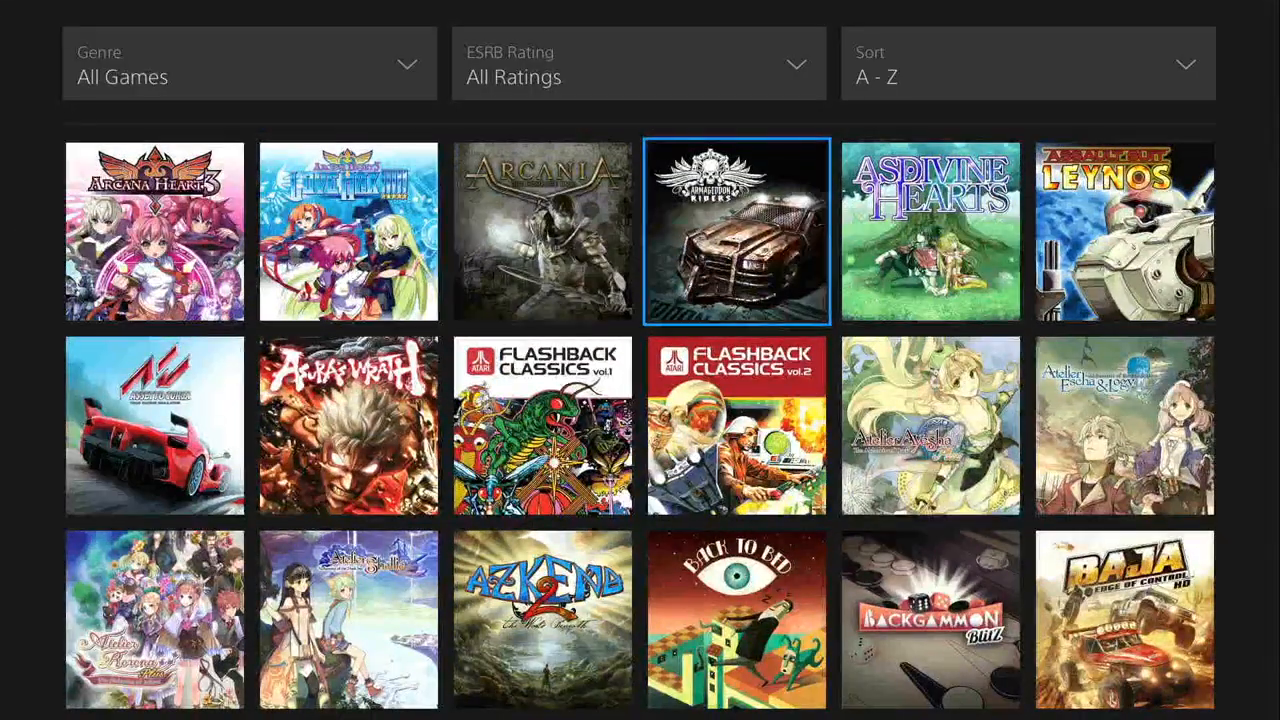
{"action": "scroll", "scroll_direction": "down", "scroll_amount": 3}
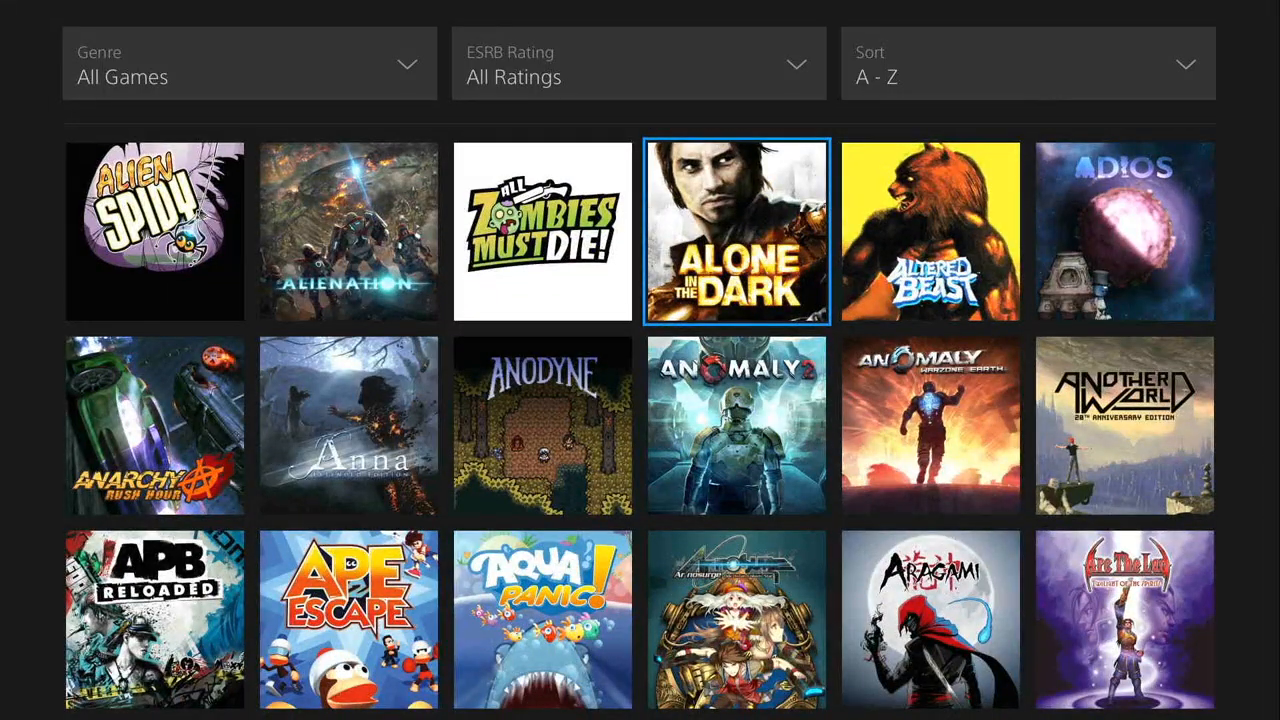
{"action": "scroll", "scroll_direction": "down", "scroll_amount": 3}
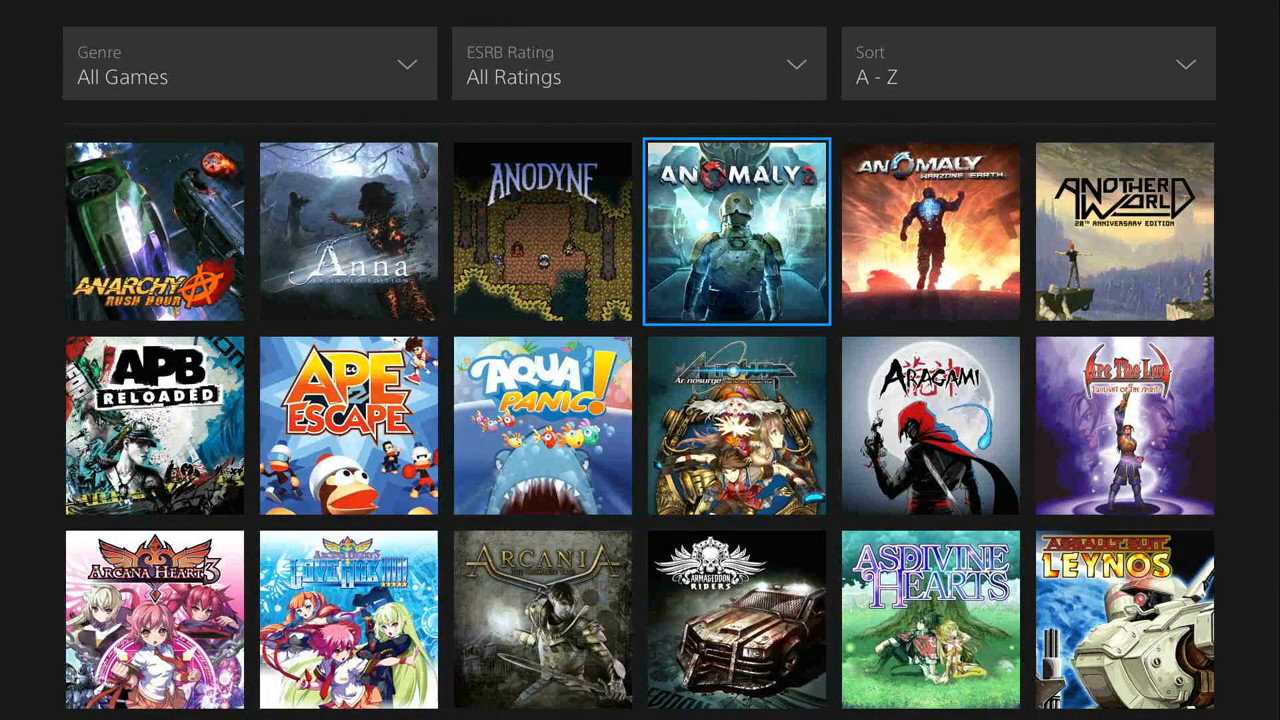
{"action": "scroll", "scroll_direction": "down", "scroll_amount": 3}
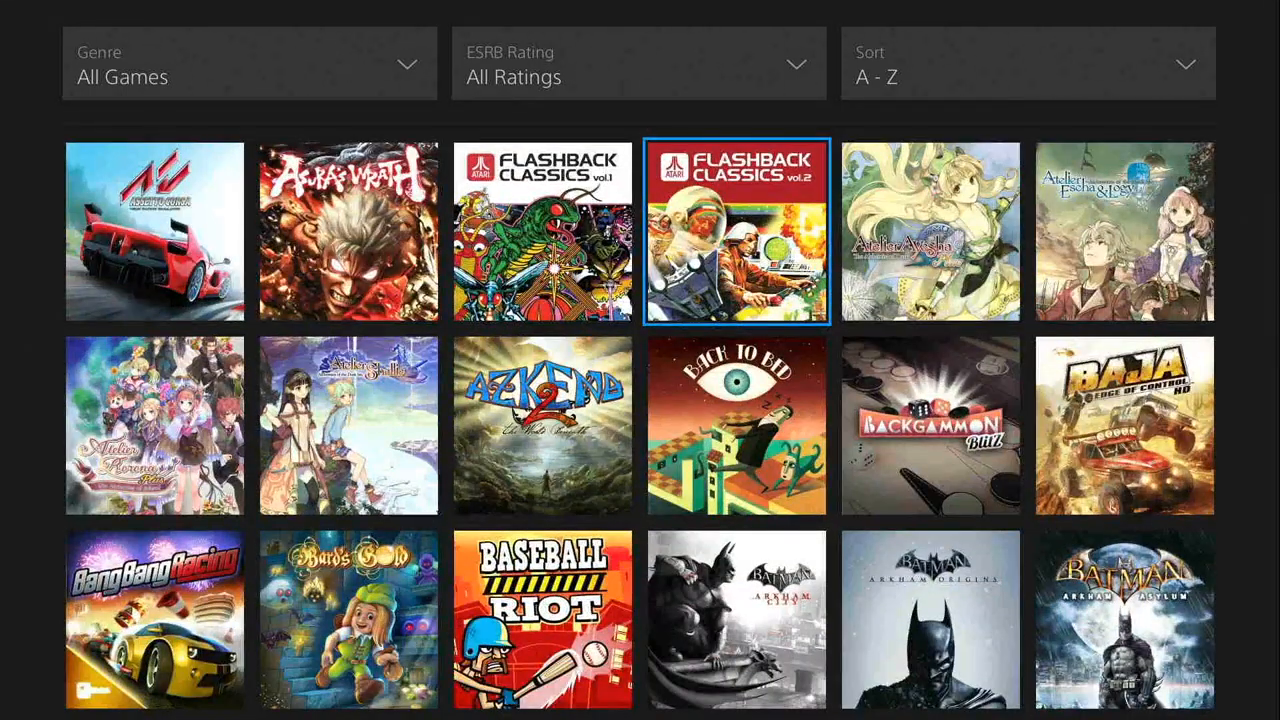
{"action": "scroll", "scroll_direction": "down", "scroll_amount": 3}
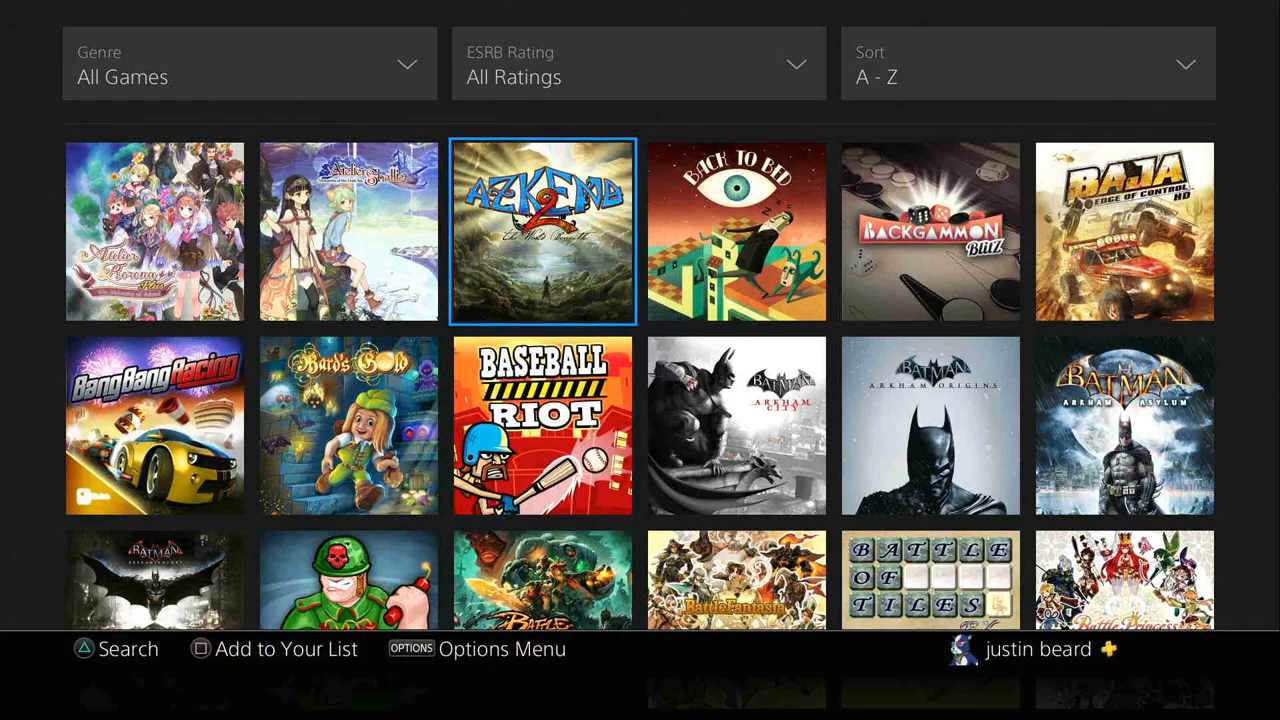
Step: Scroll down through the middle of the A–Z All Games grid
{"action": "scroll", "scroll_direction": "down", "scroll_amount": 3}
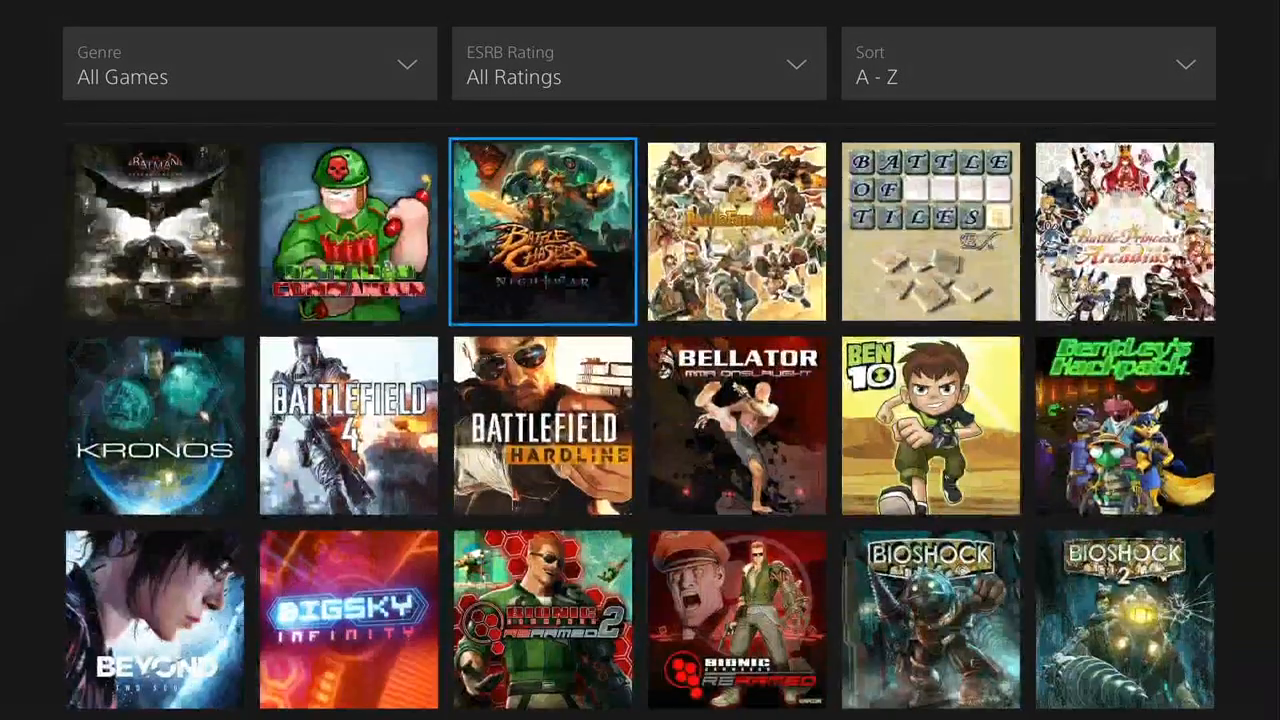
{"action": "scroll", "scroll_direction": "down", "scroll_amount": 3}
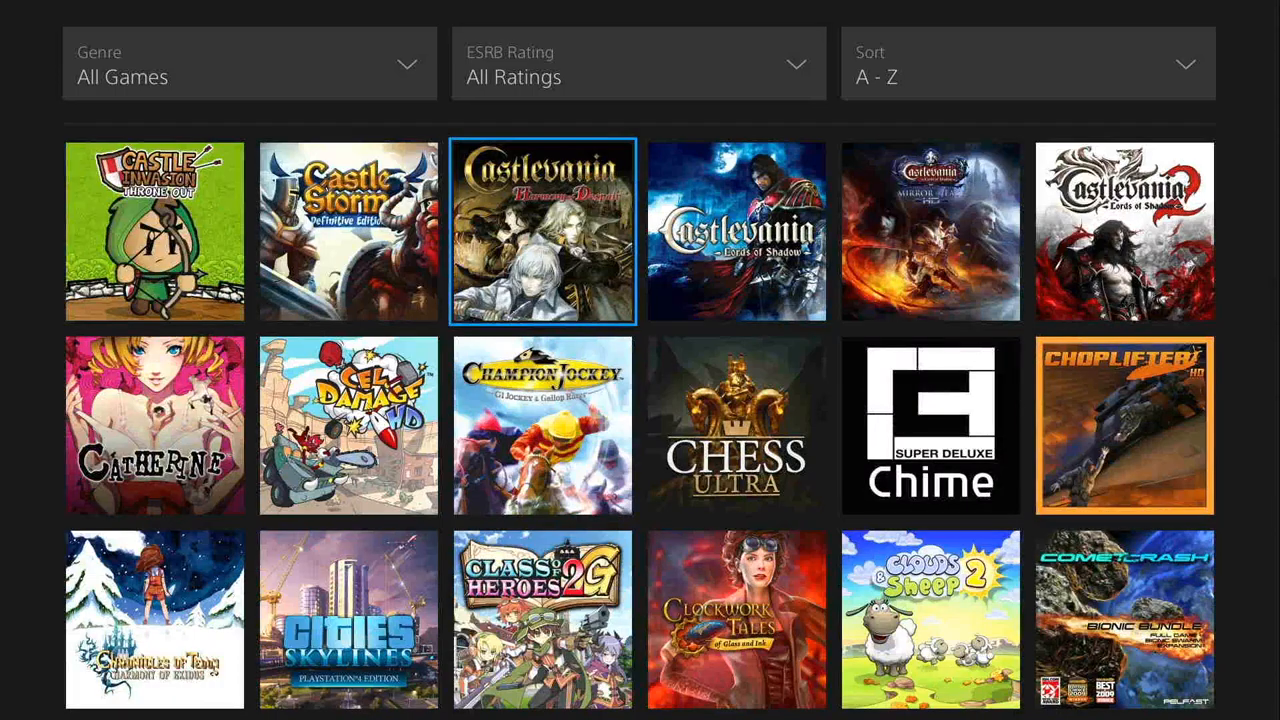
{"action": "scroll", "scroll_direction": "down", "scroll_amount": 3}
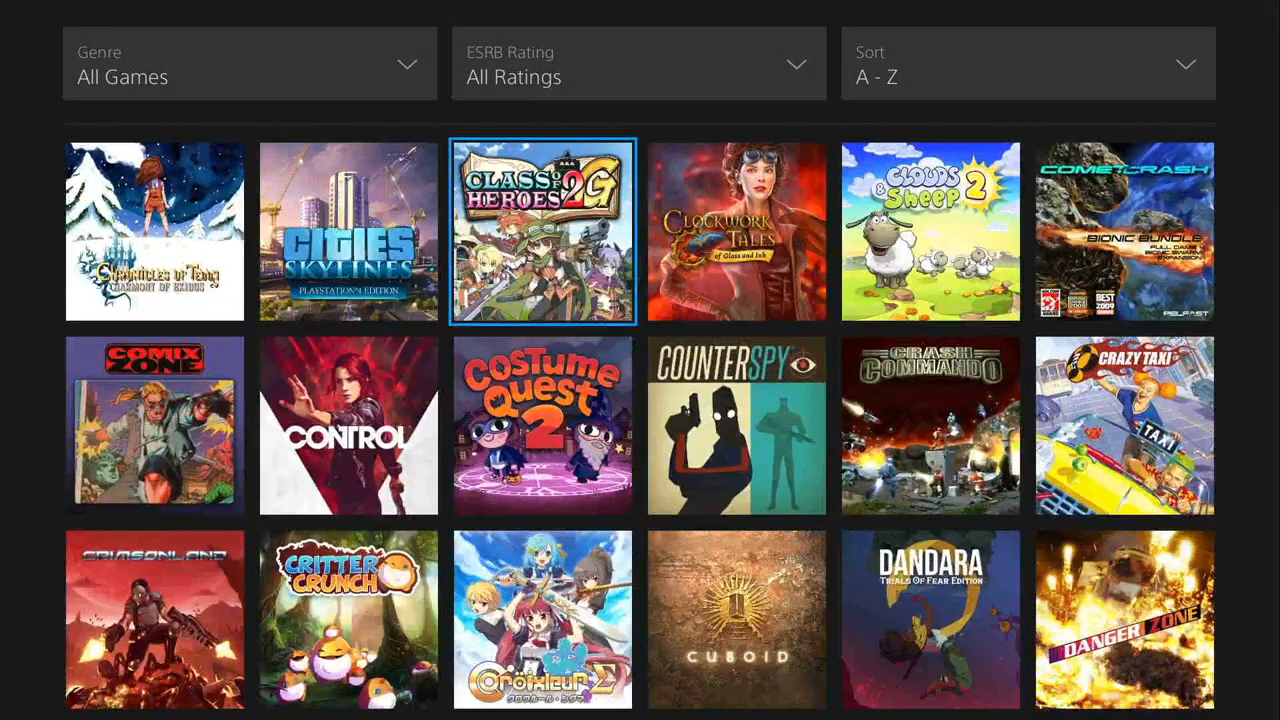
{"action": "scroll", "scroll_direction": "down", "scroll_amount": 3}
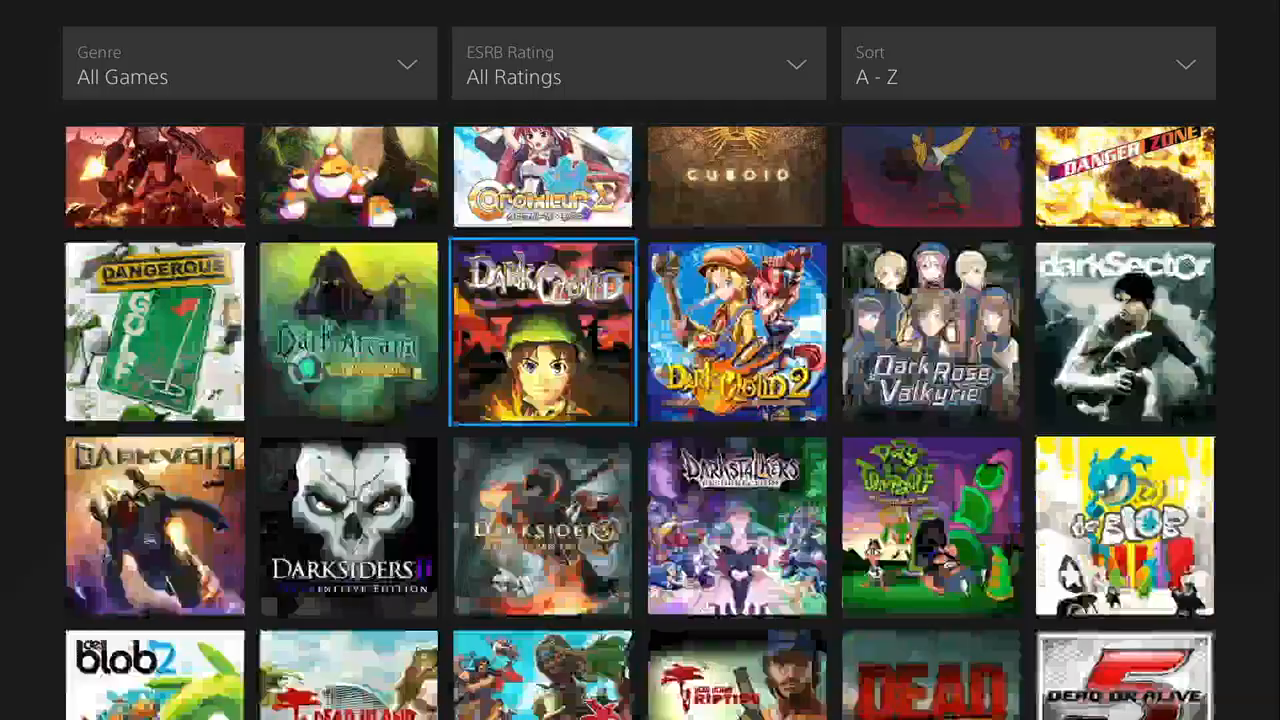
{"action": "scroll", "scroll_direction": "down", "scroll_amount": 3}
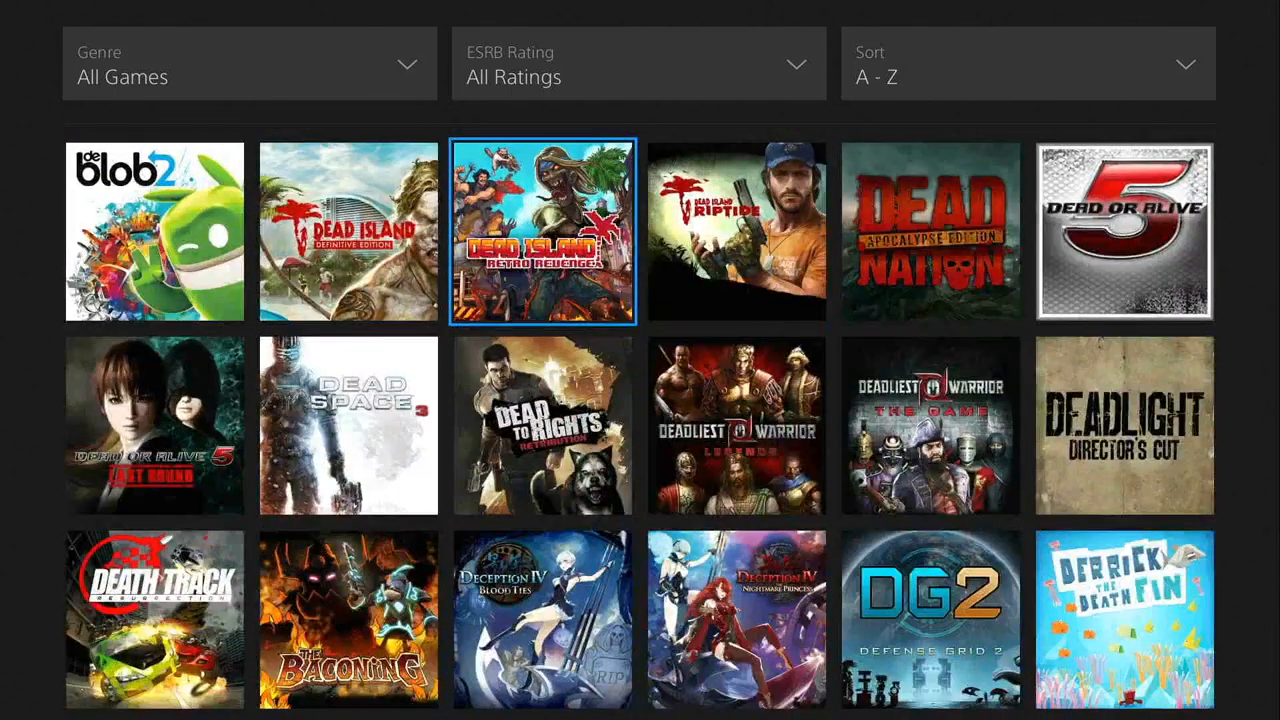
{"action": "scroll", "scroll_direction": "down", "scroll_amount": 3}
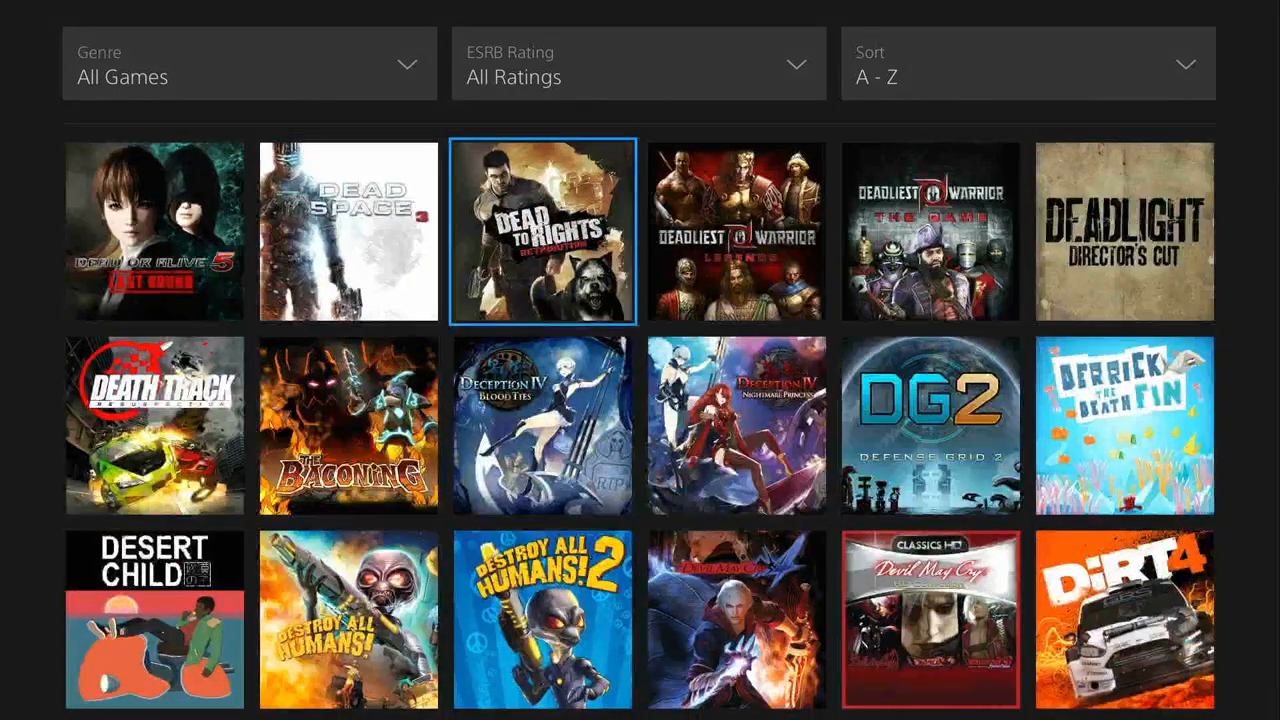
{"action": "scroll", "scroll_direction": "down", "scroll_amount": 3}
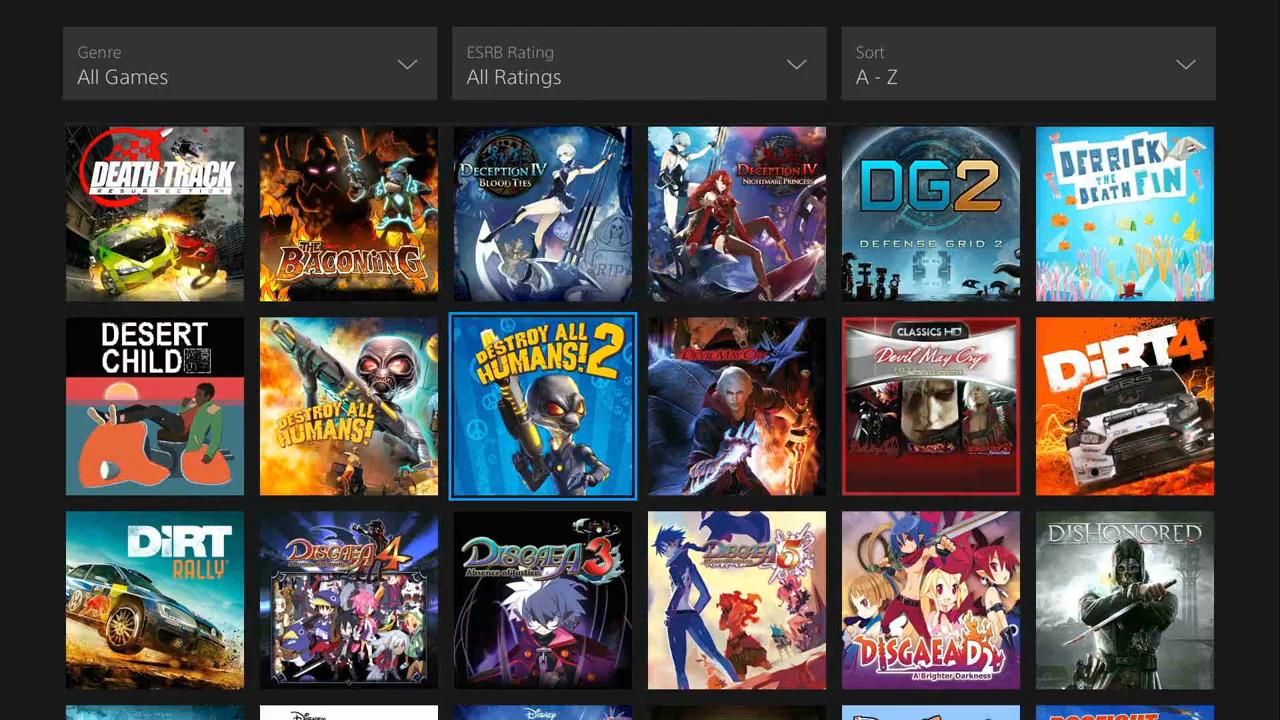
{"action": "scroll", "scroll_direction": "down", "scroll_amount": 3}
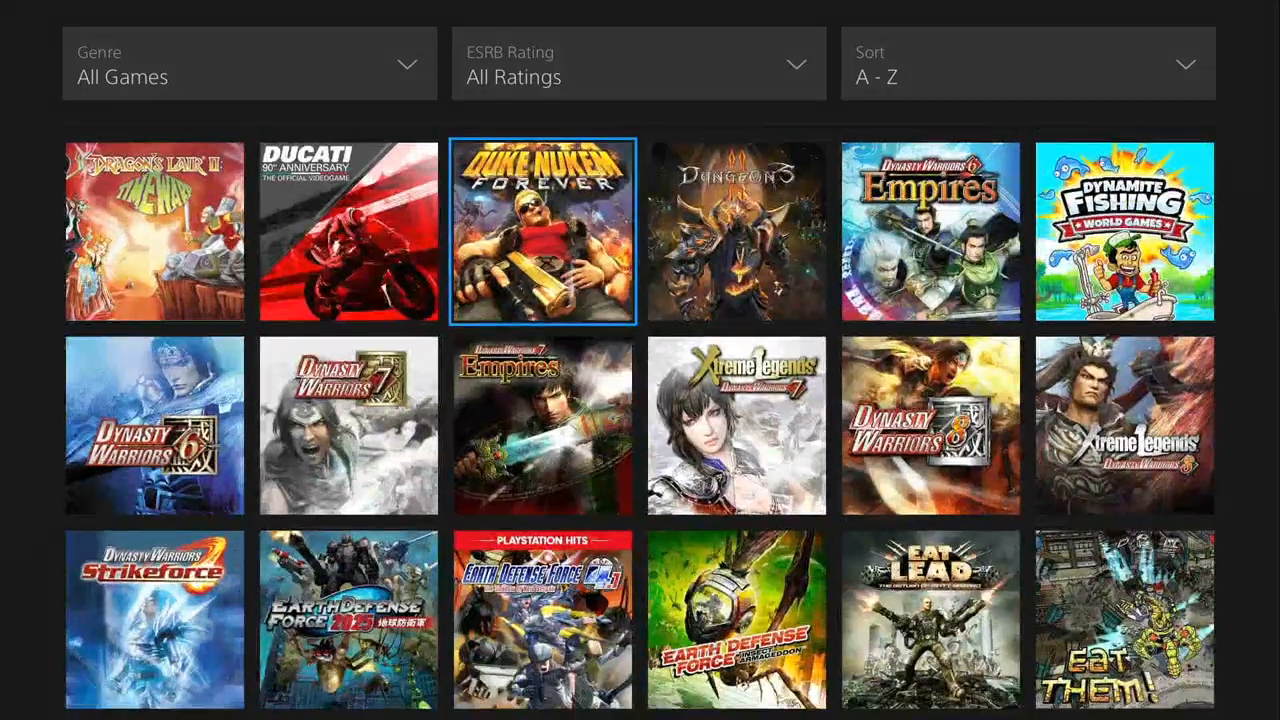
{"action": "scroll", "scroll_direction": "down", "scroll_amount": 3}
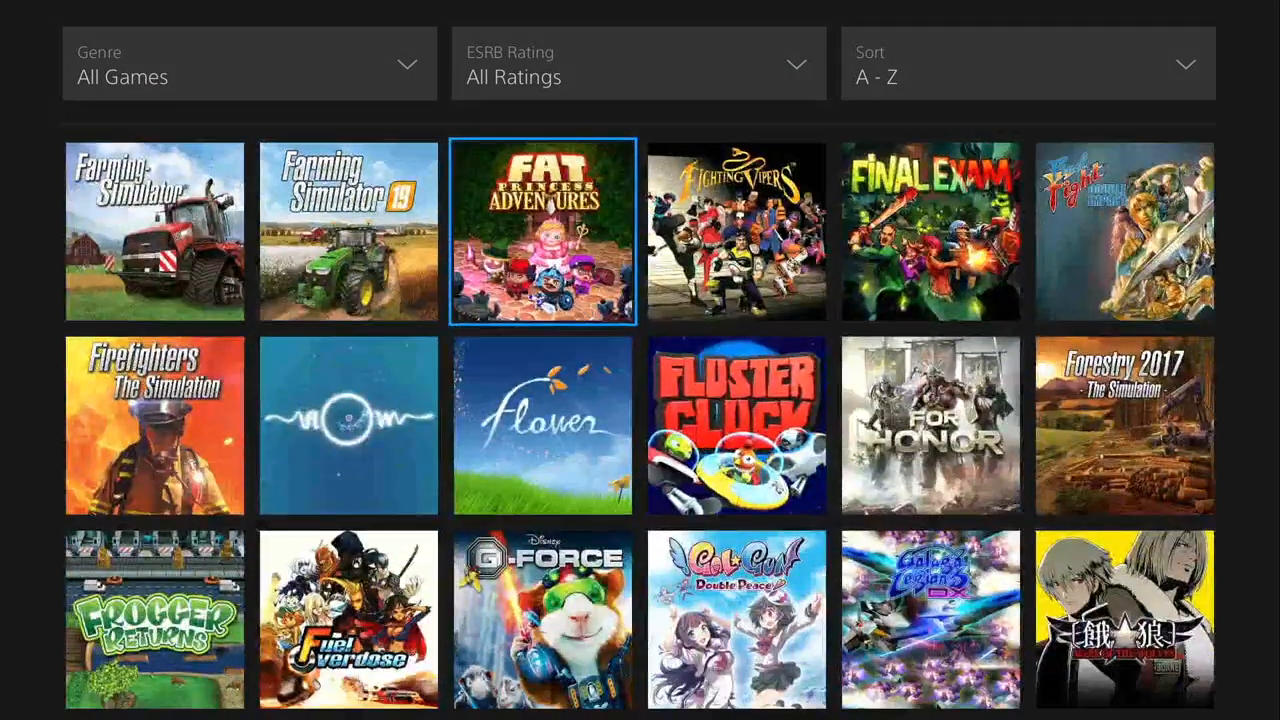
{"action": "scroll", "scroll_direction": "down", "scroll_amount": 3}
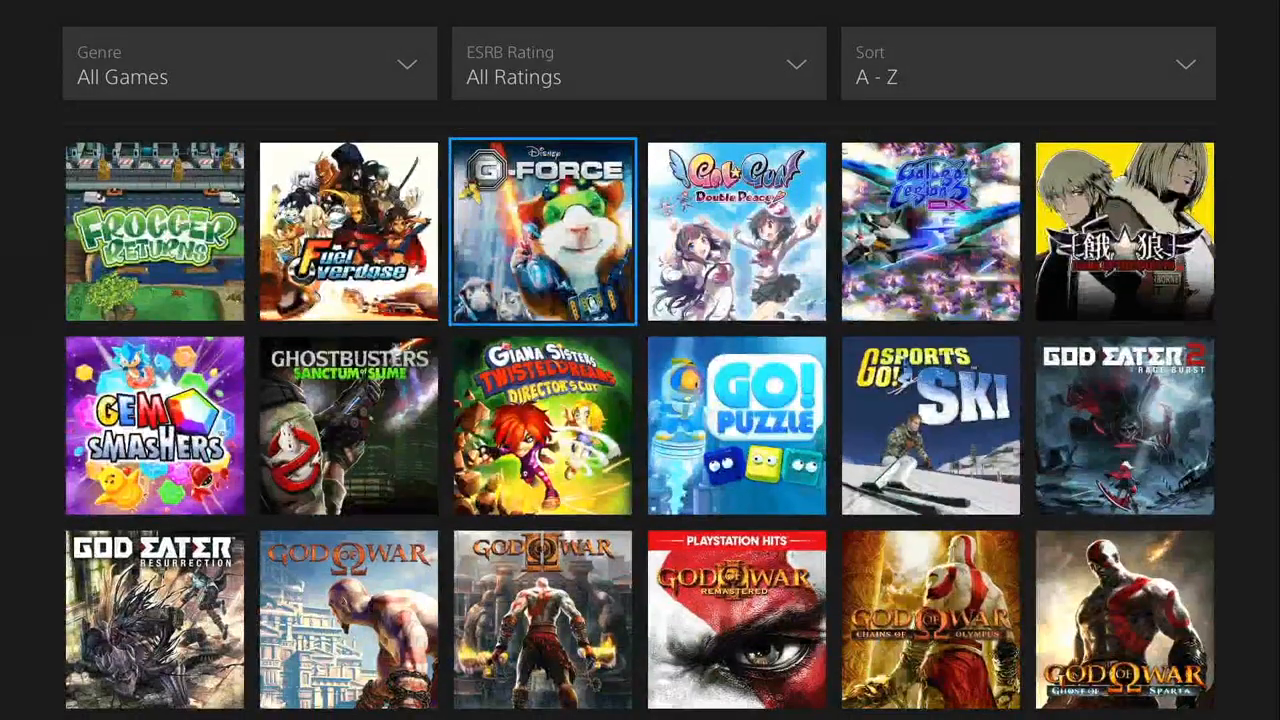
{"action": "scroll", "scroll_direction": "down", "scroll_amount": 3}
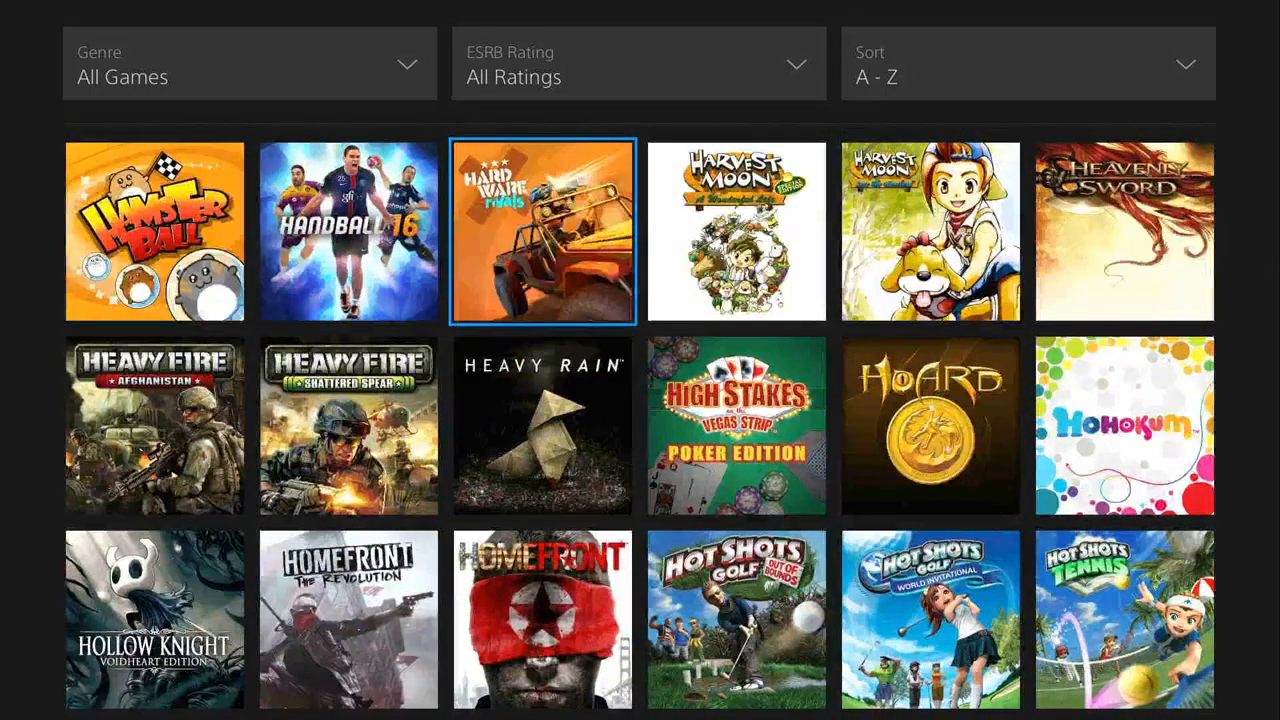
{"action": "scroll", "scroll_direction": "down", "scroll_amount": 3}
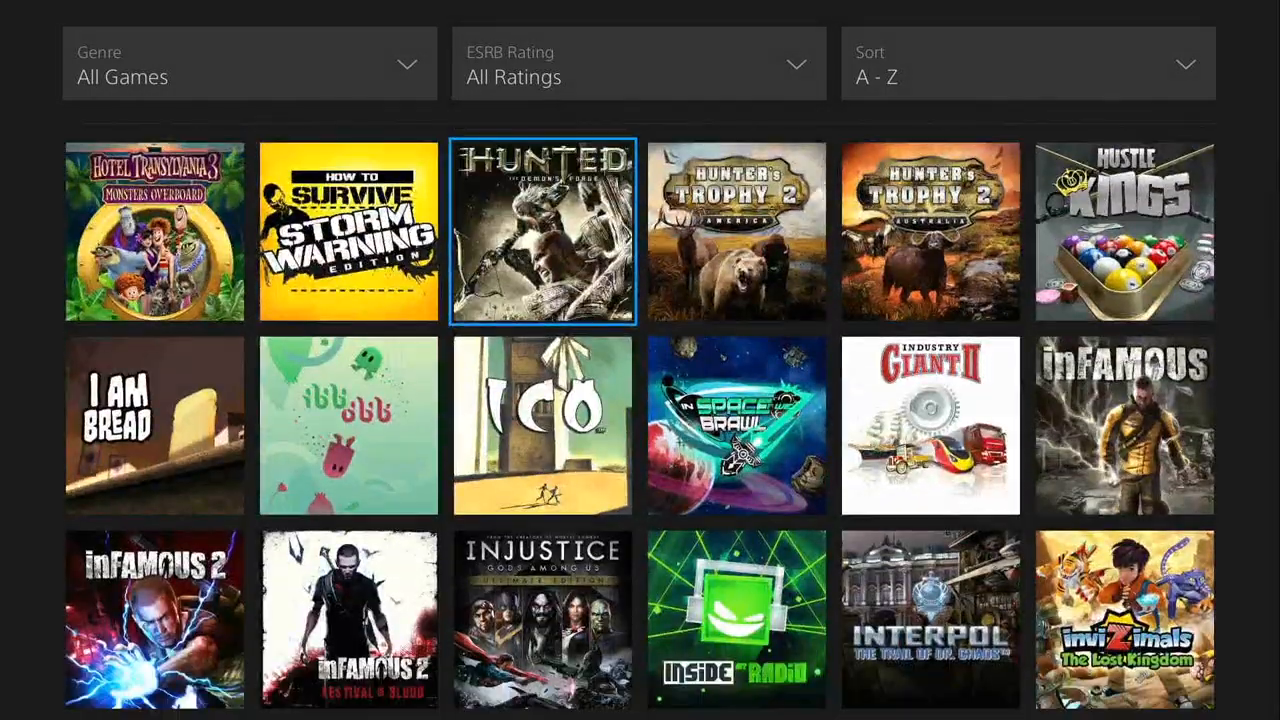
{"action": "scroll", "scroll_direction": "down", "scroll_amount": 3}
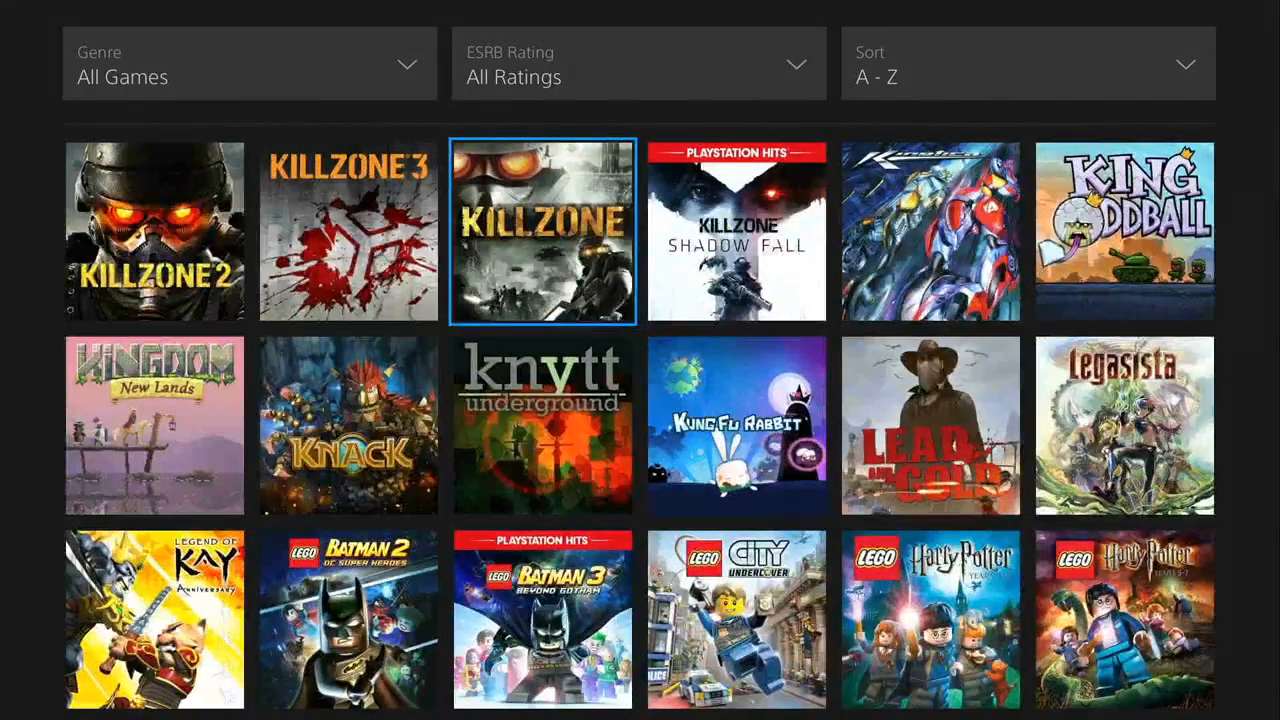
Step: Continue scrolling to the catalogue's end, reaching Wolfenstein, WWE 2K, XCOM and Yakuza
{"action": "scroll", "scroll_direction": "down", "scroll_amount": 3}
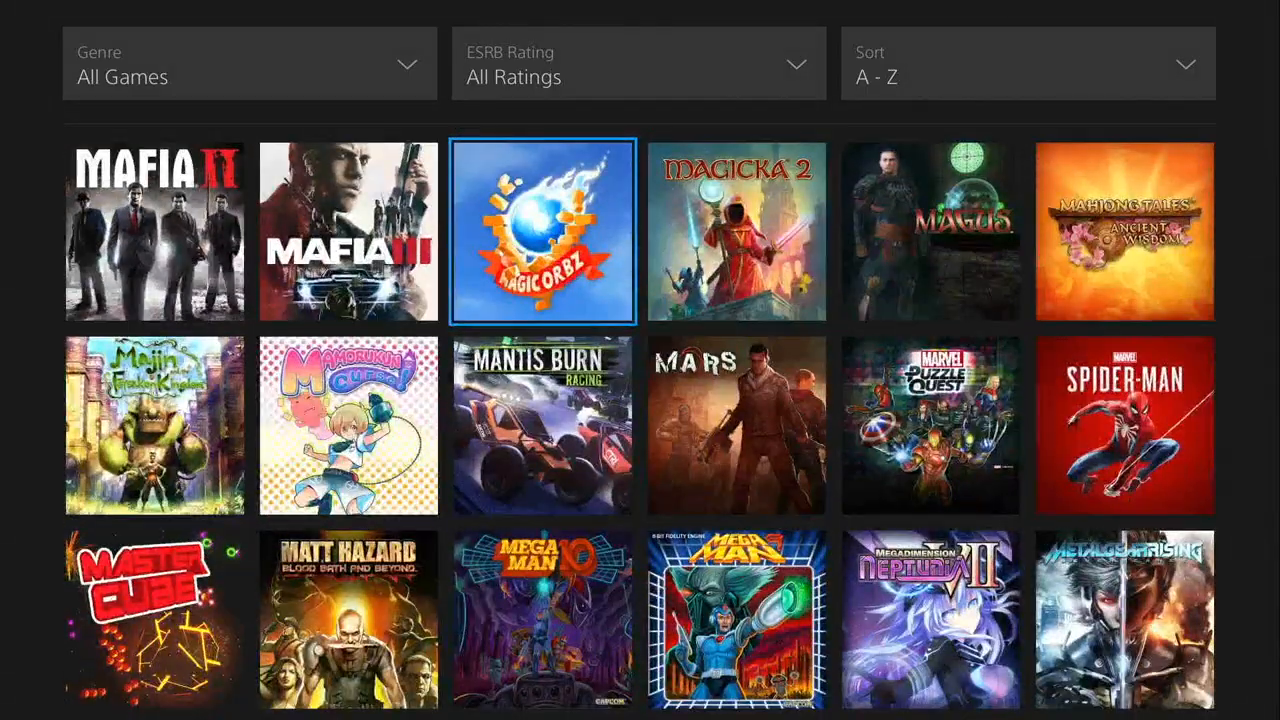
{"action": "scroll", "scroll_direction": "down", "scroll_amount": 3}
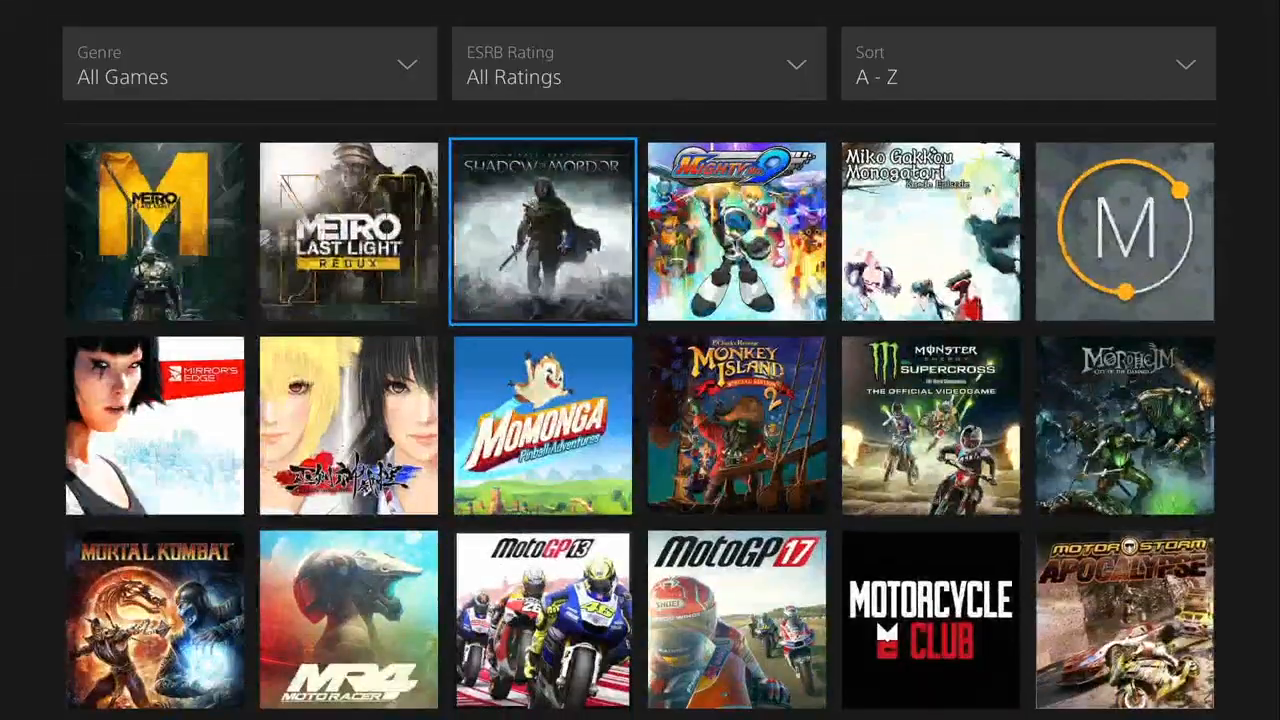
{"action": "scroll", "scroll_direction": "down", "scroll_amount": 3}
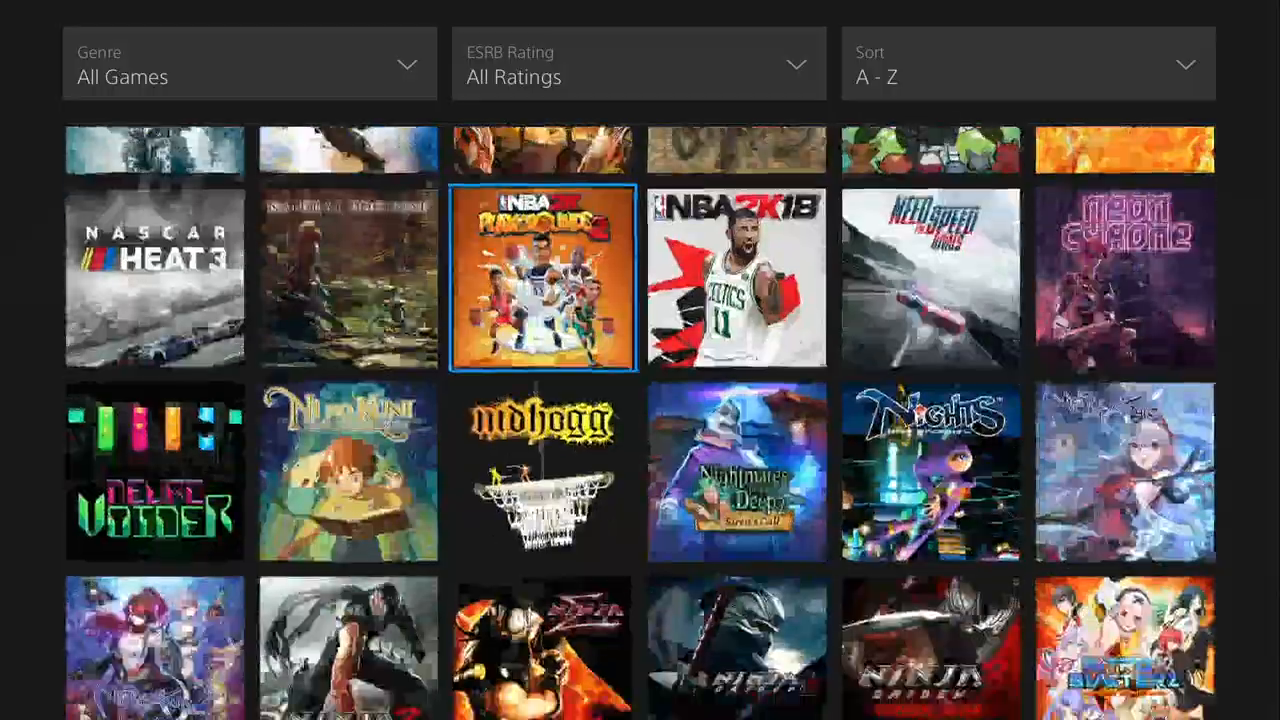
{"action": "scroll", "scroll_direction": "down", "scroll_amount": 3}
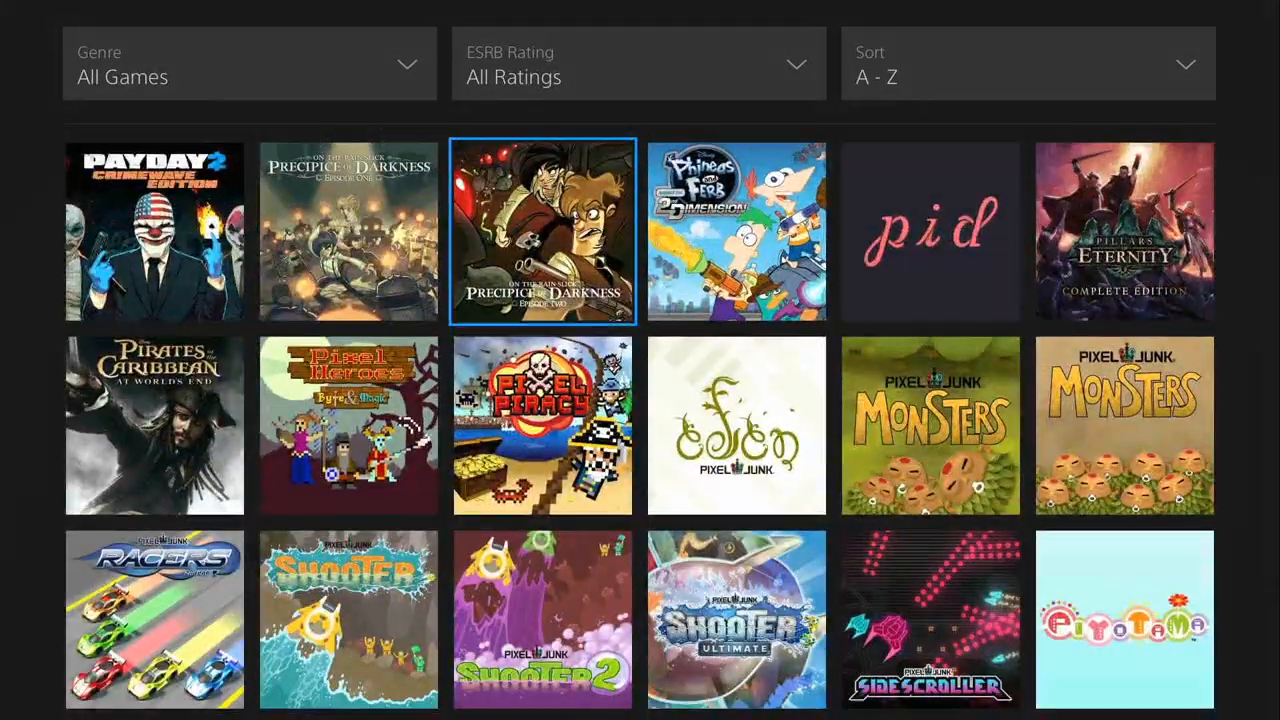
{"action": "scroll", "scroll_direction": "down", "scroll_amount": 3}
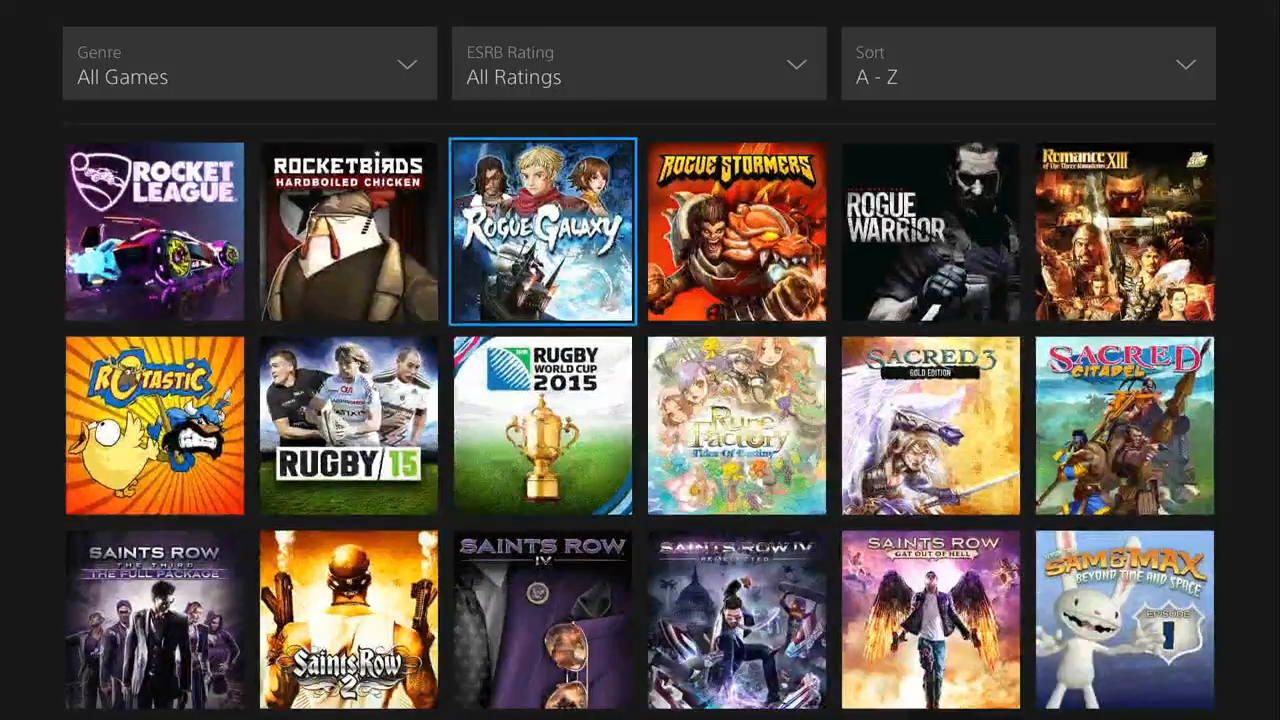
{"action": "scroll", "scroll_direction": "down", "scroll_amount": 3}
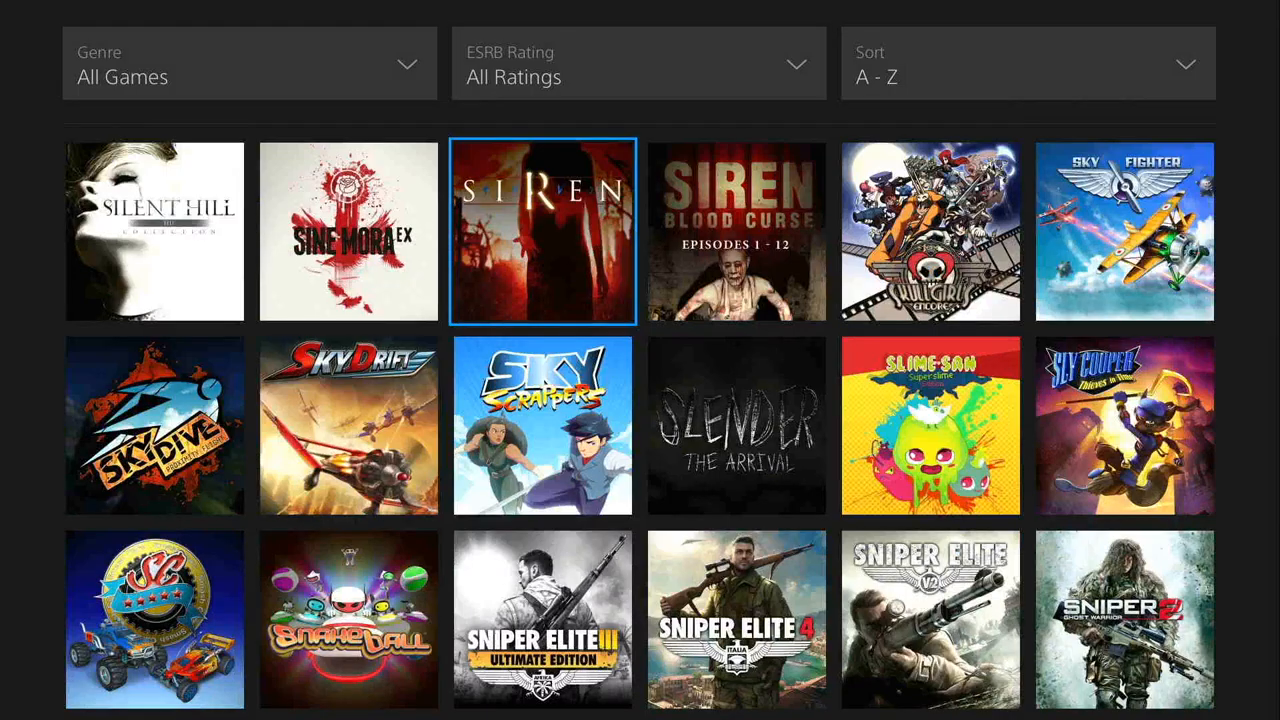
{"action": "scroll", "scroll_direction": "down", "scroll_amount": 3}
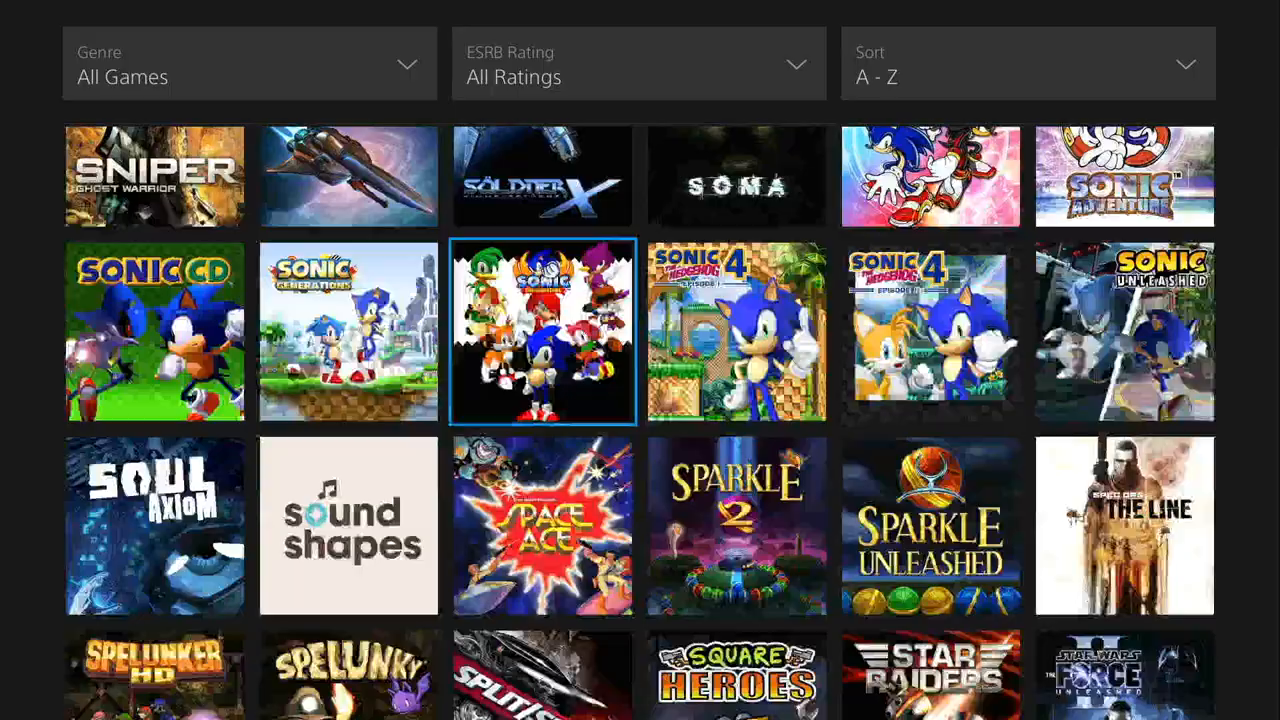
{"action": "scroll", "scroll_direction": "down", "scroll_amount": 3}
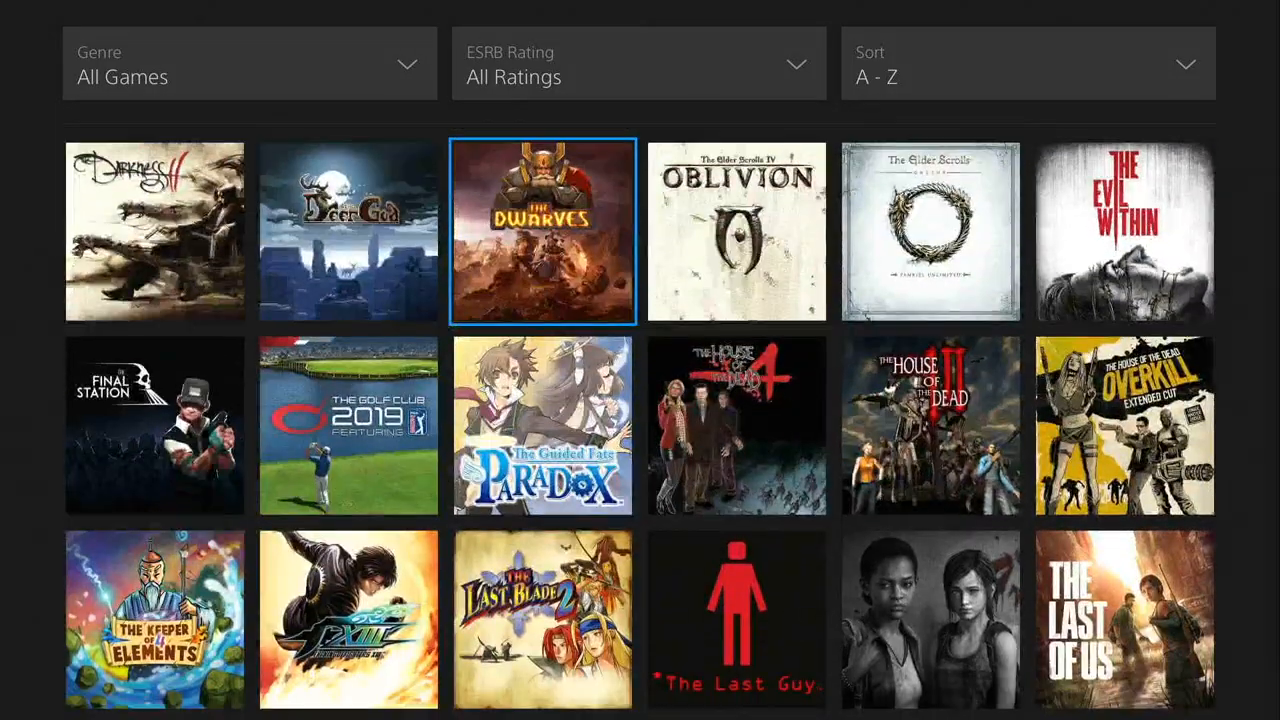
{"action": "scroll", "scroll_direction": "down", "scroll_amount": 3}
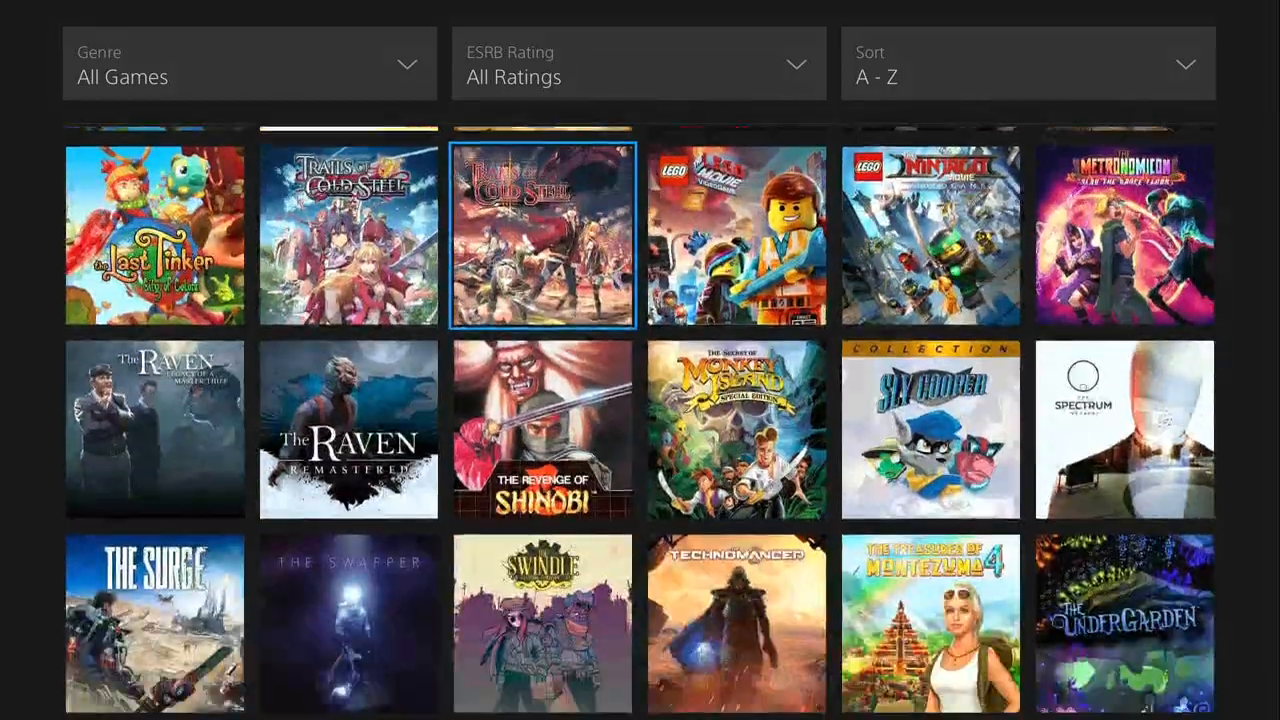
{"action": "scroll", "scroll_direction": "down", "scroll_amount": 3}
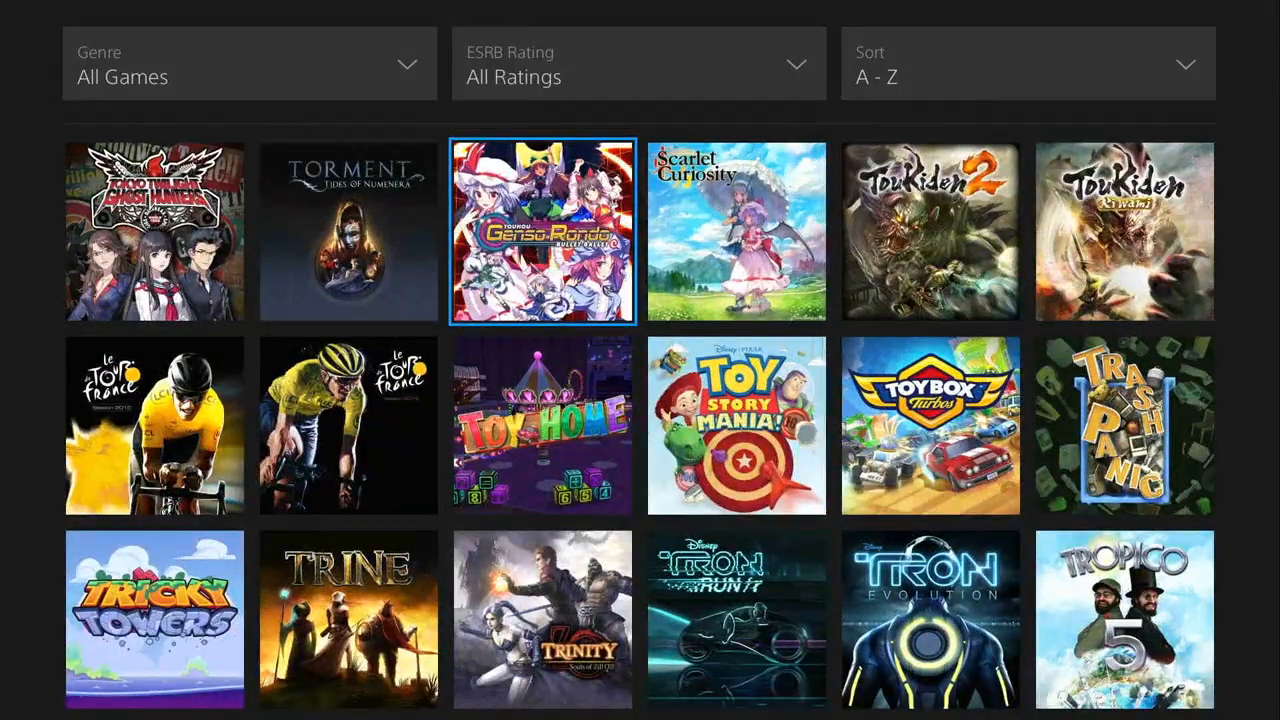
{"action": "scroll", "scroll_direction": "down", "scroll_amount": 3}
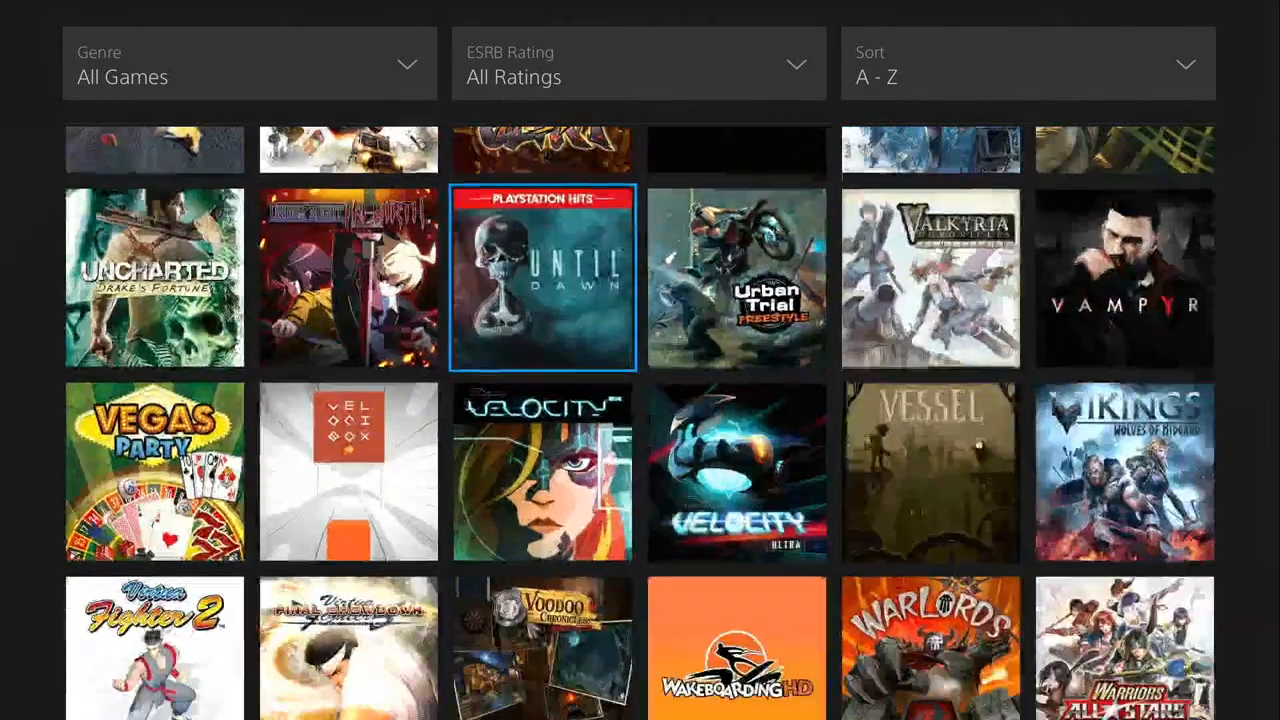
{"action": "scroll", "scroll_direction": "down", "scroll_amount": 3}
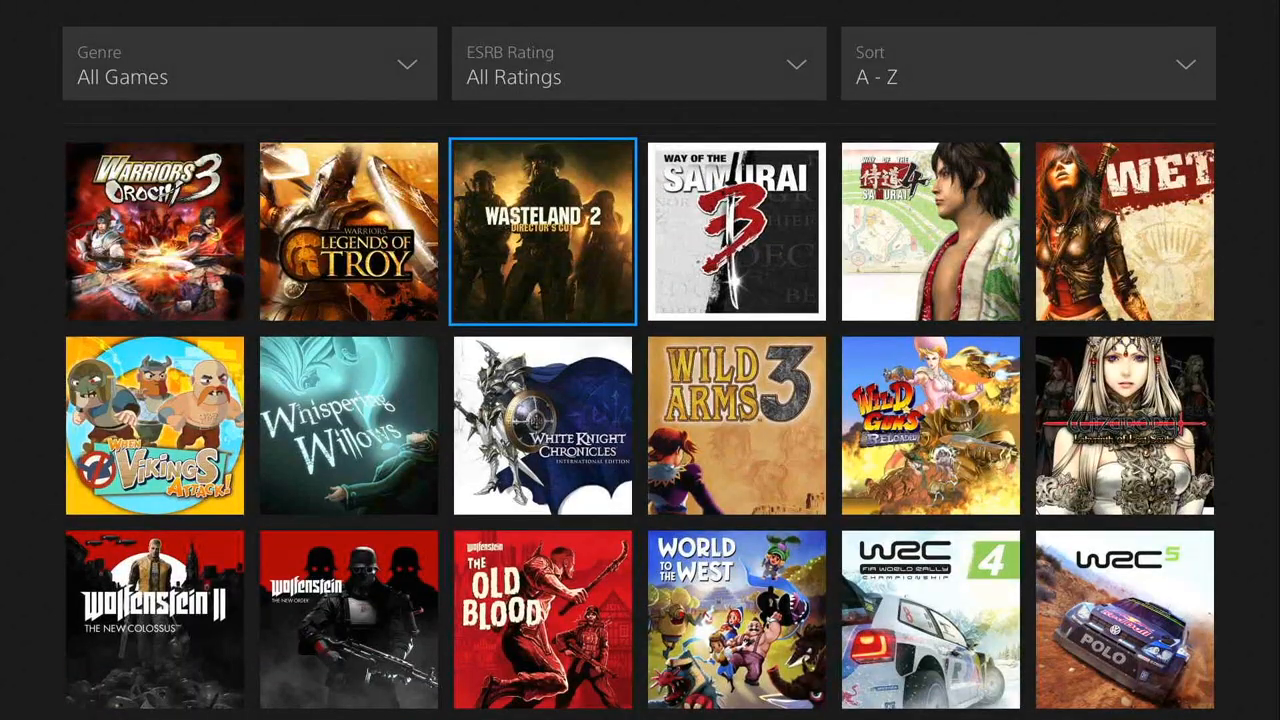
{"action": "scroll", "scroll_direction": "down", "scroll_amount": 3}
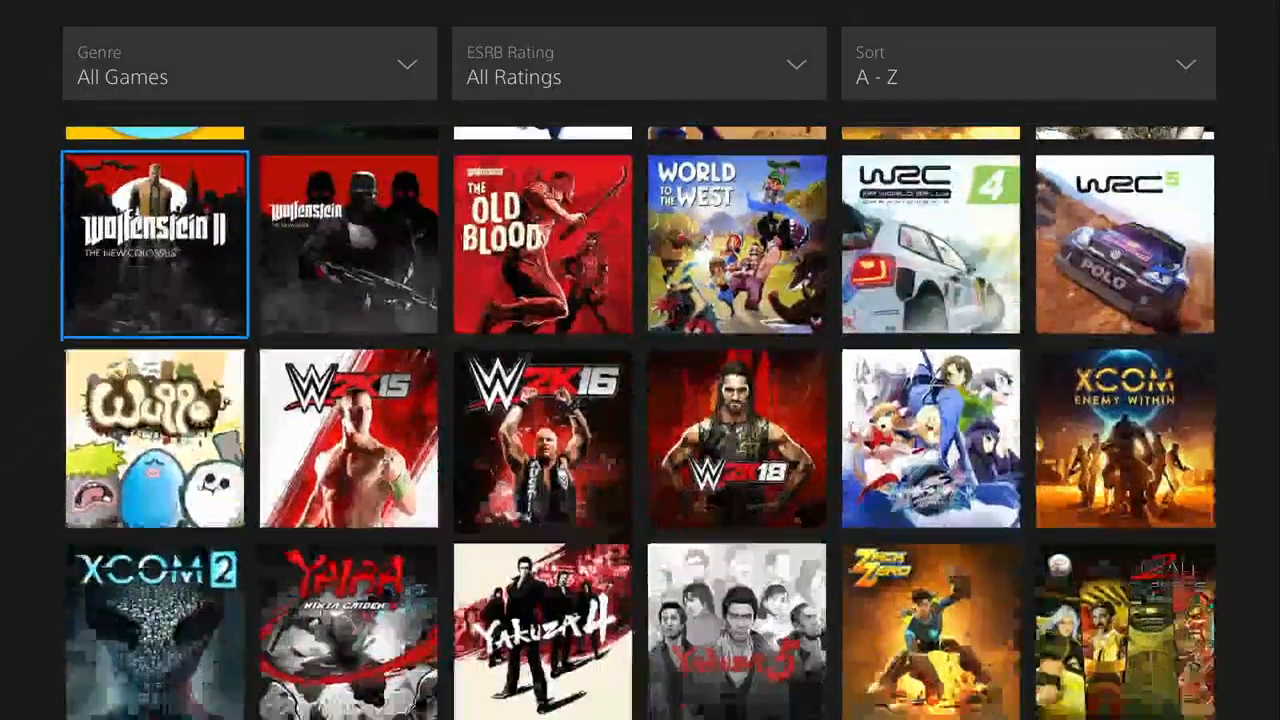
Step: Start streaming Wolfenstein: The New Order from its game page
{"action": "left_click", "coordinate": [154, 244]}
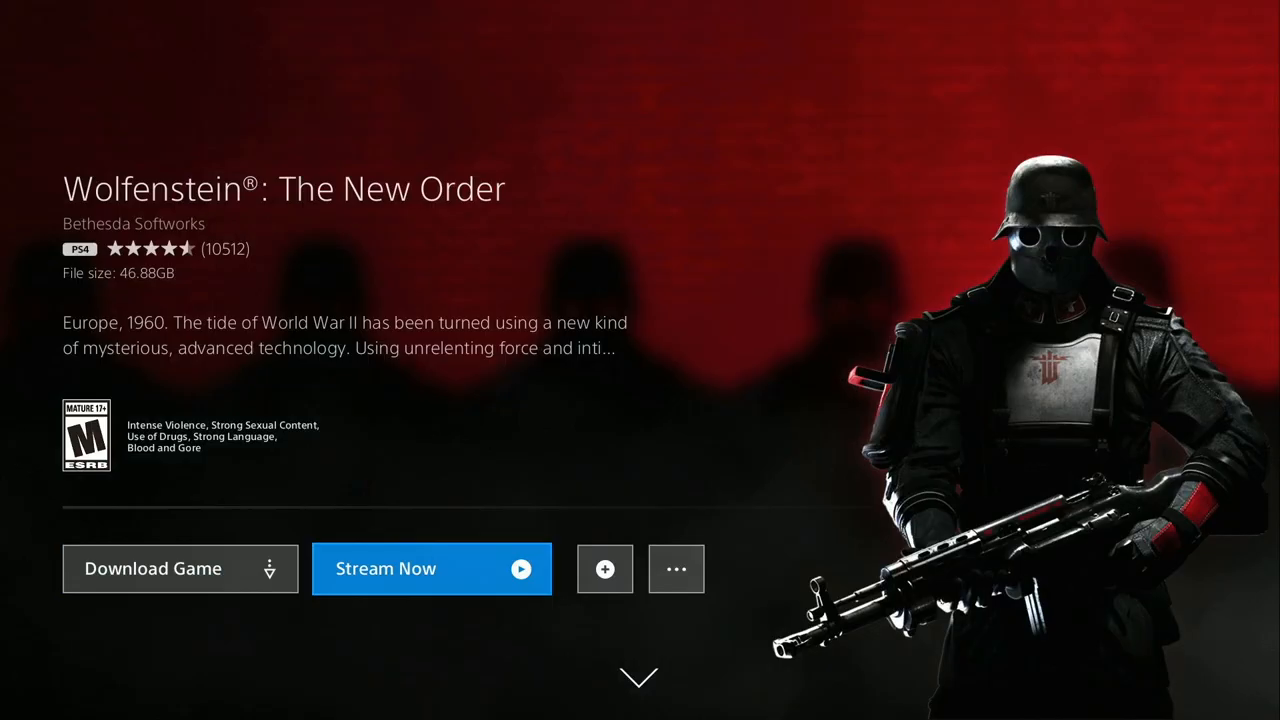
{"action": "left_click", "coordinate": [152, 568]}
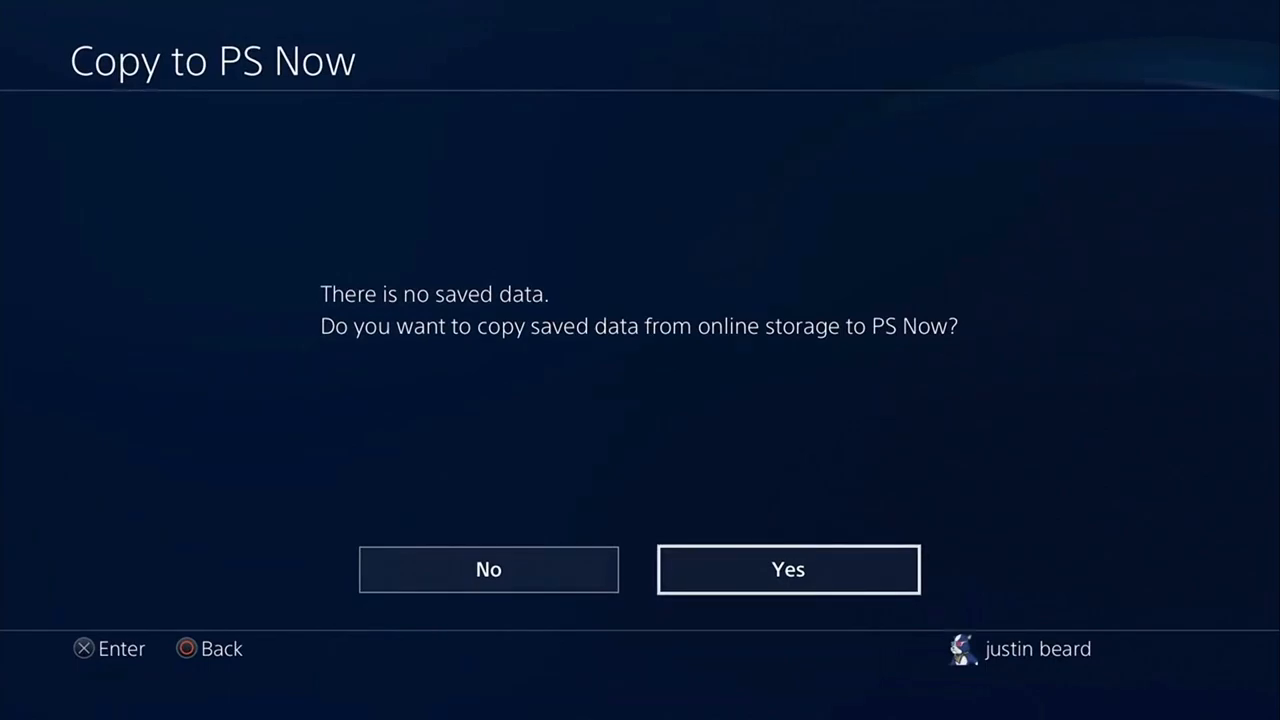
Step: Copy both Wolfenstein: The New Order saves from online storage to PS Now
{"action": "left_click", "coordinate": [788, 568]}
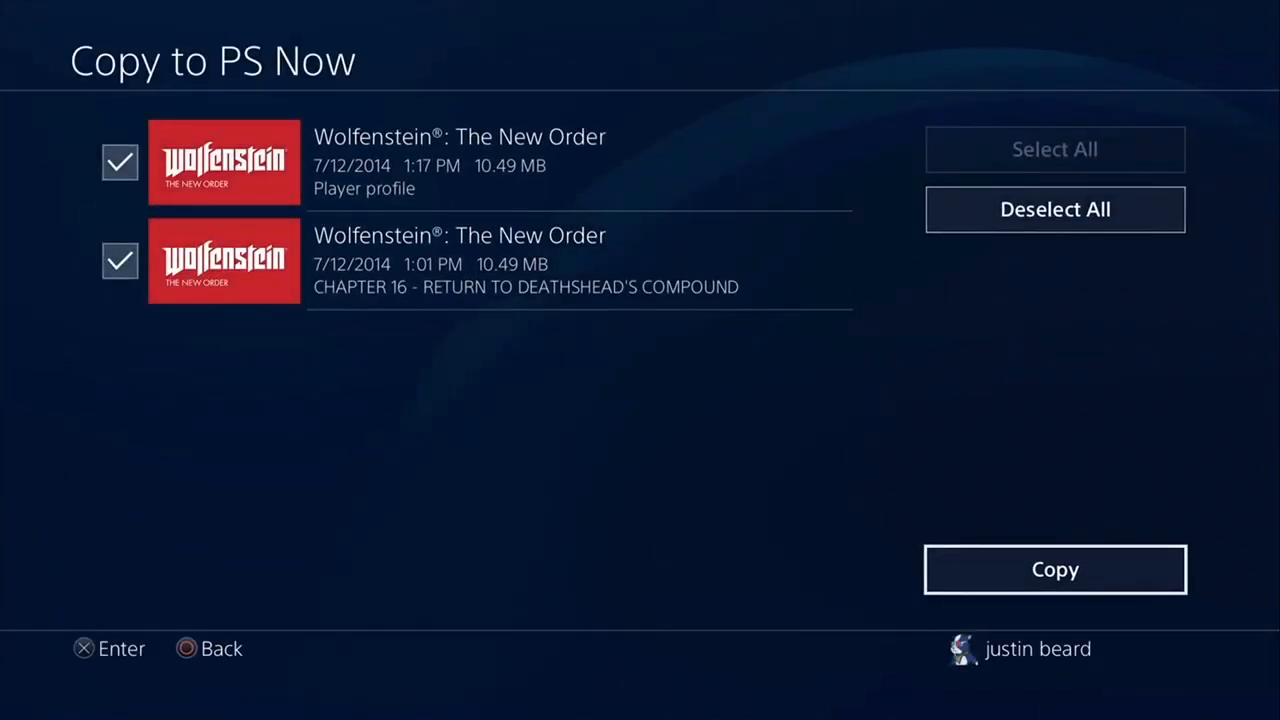
{"action": "left_click", "coordinate": [1054, 568]}
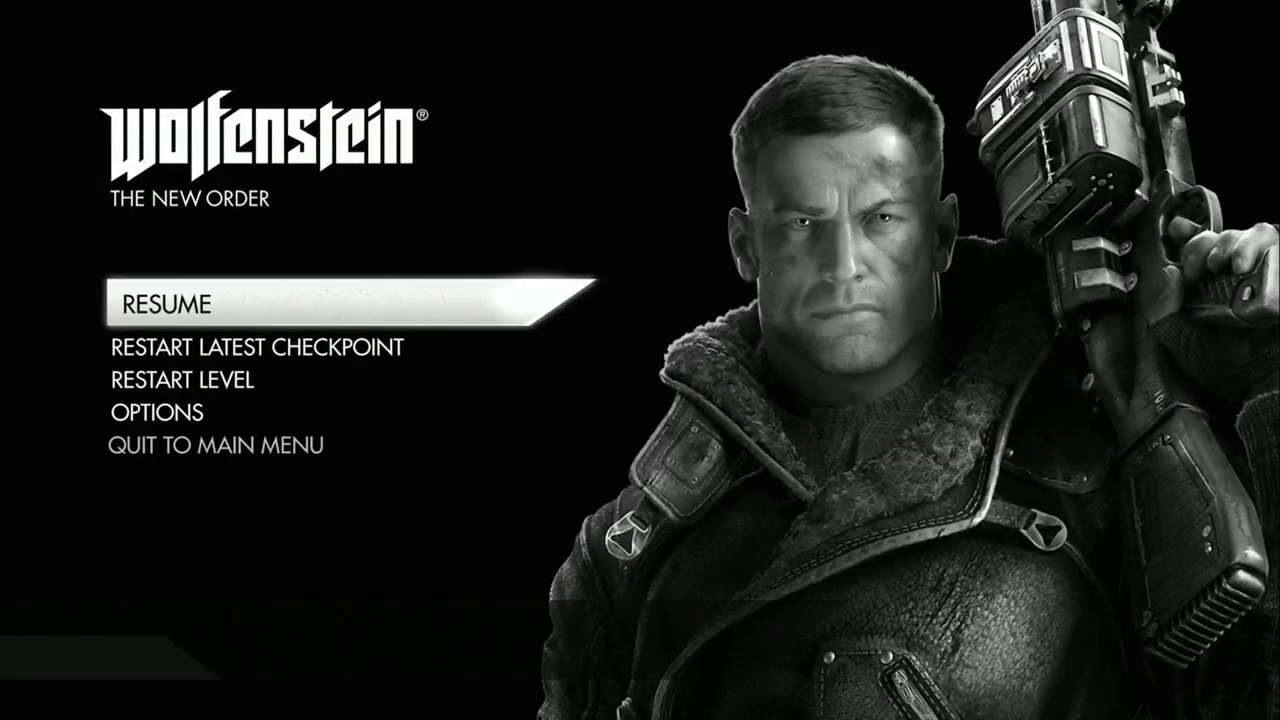
Step: Replay the chapter on I AM DEATH INCARNATE! difficulty, accepting the autosave overwrite
{"action": "key", "text": "Down"}
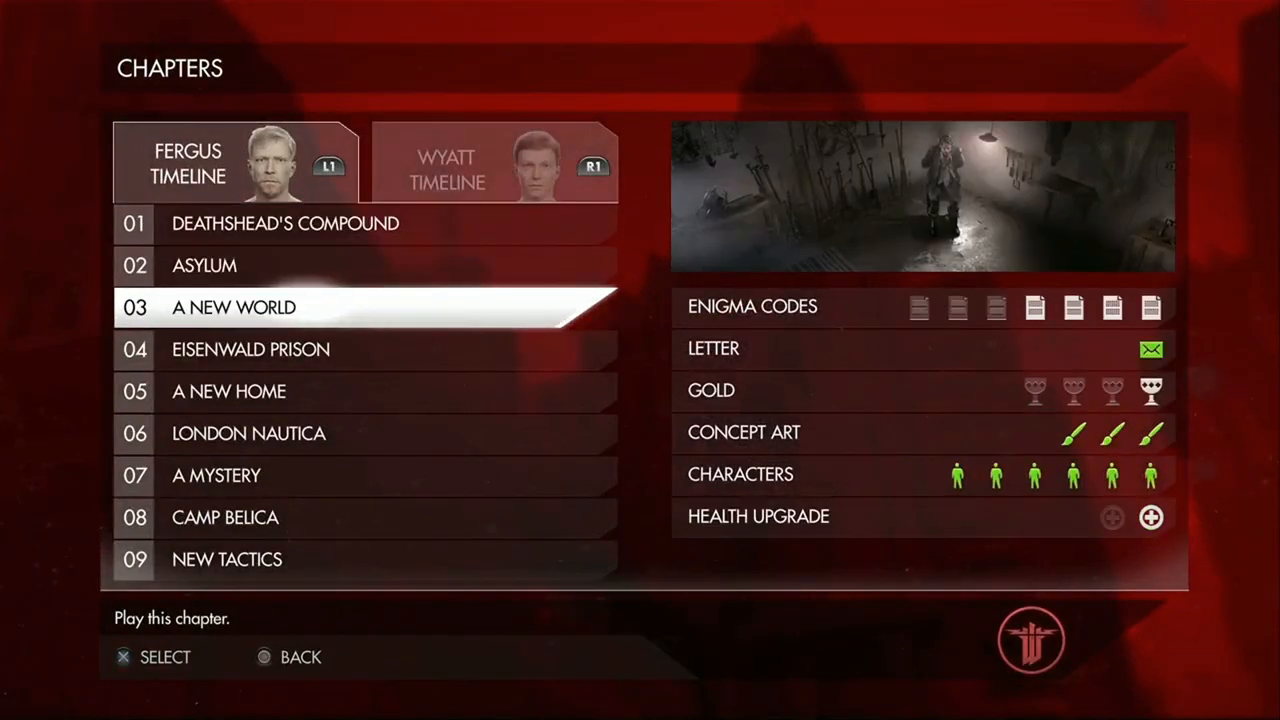
{"action": "left_click", "coordinate": [234, 308]}
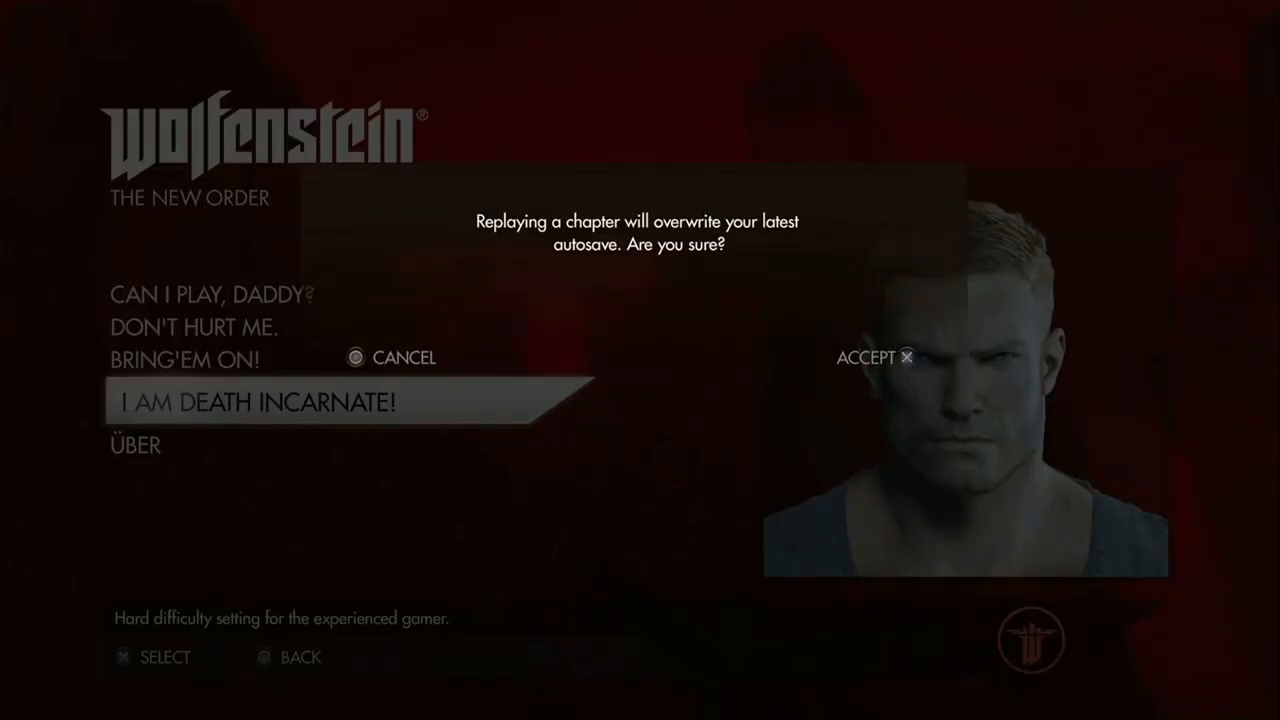
{"action": "left_click", "coordinate": [900, 358]}
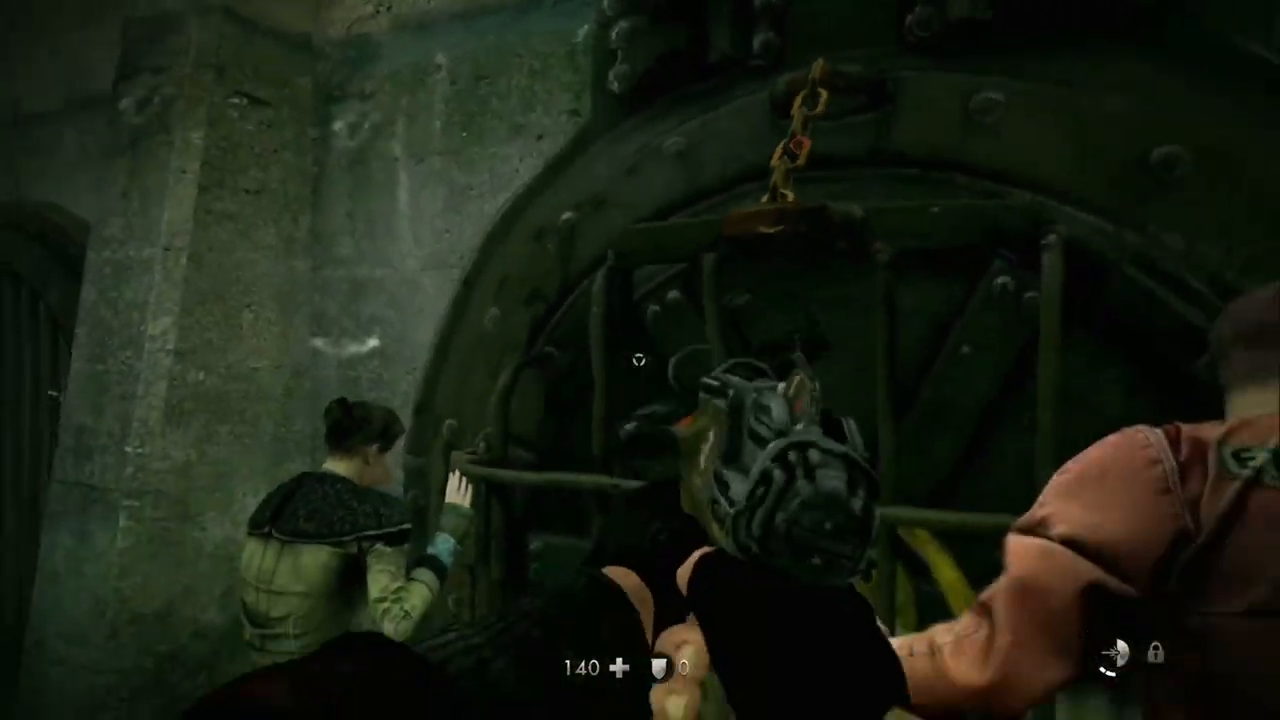
Step: Pause Wolfenstein and bring up the 'Do you want to close the game?' prompt
{"action": "left_click", "coordinate": [640, 360]}
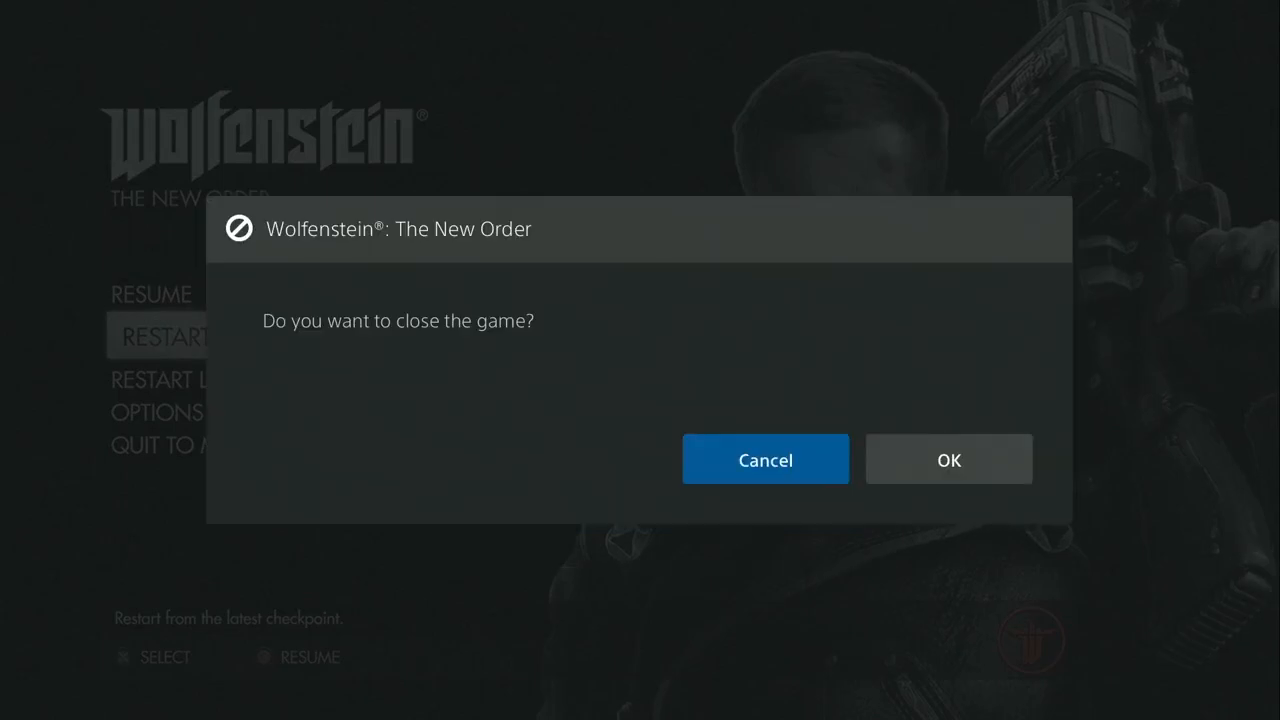
Step: Close the game, filter the library to Role-playing and browse it, then return to PS Now Collections
{"action": "left_click", "coordinate": [948, 458]}
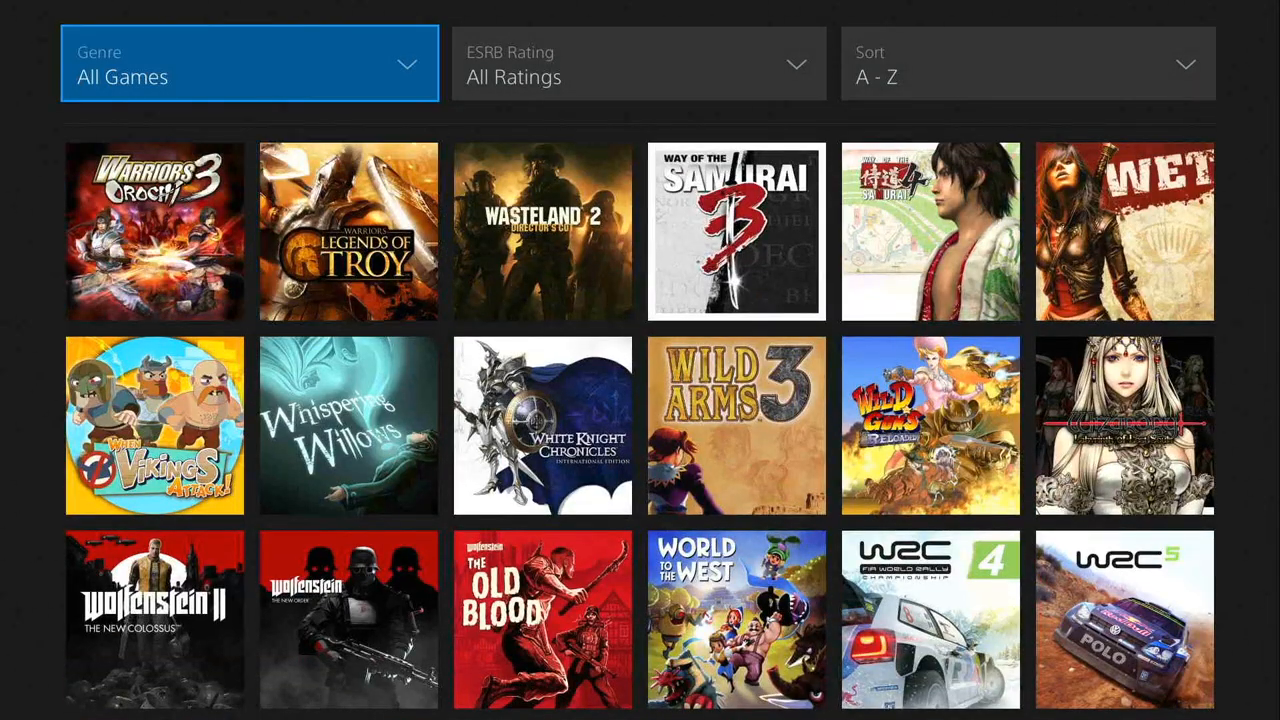
{"action": "left_click", "coordinate": [248, 62]}
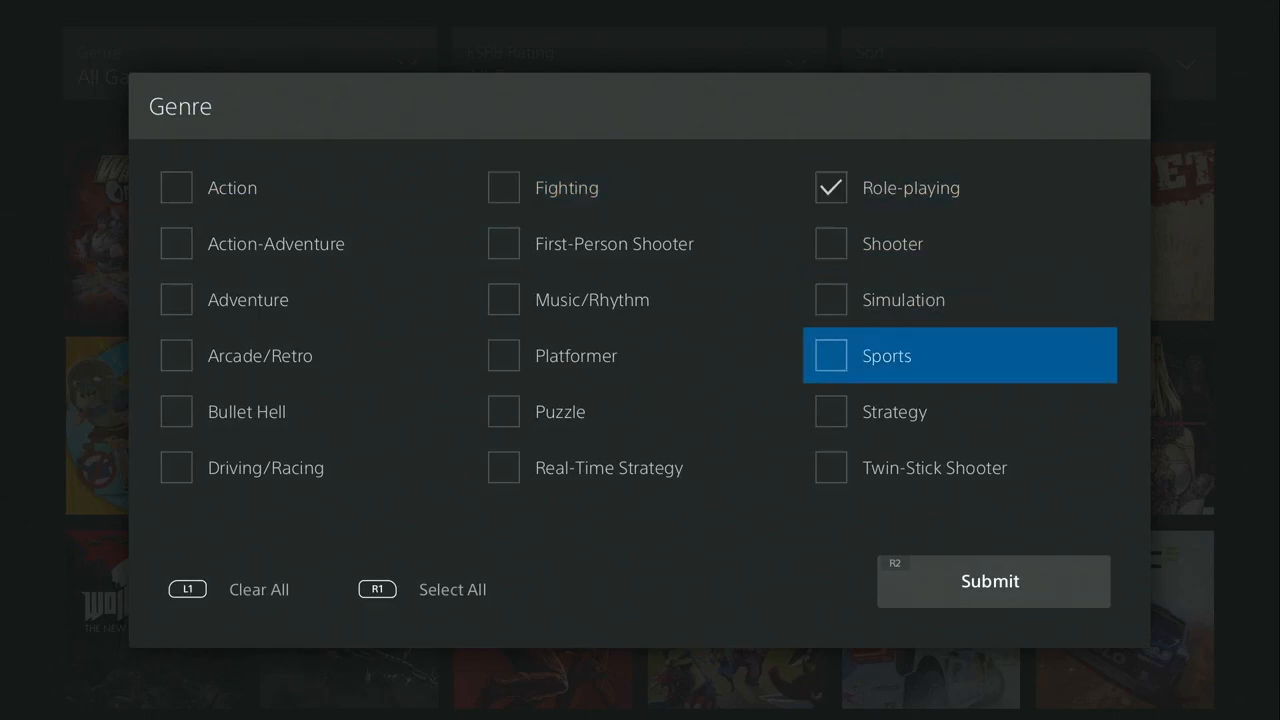
{"action": "left_click", "coordinate": [988, 580]}
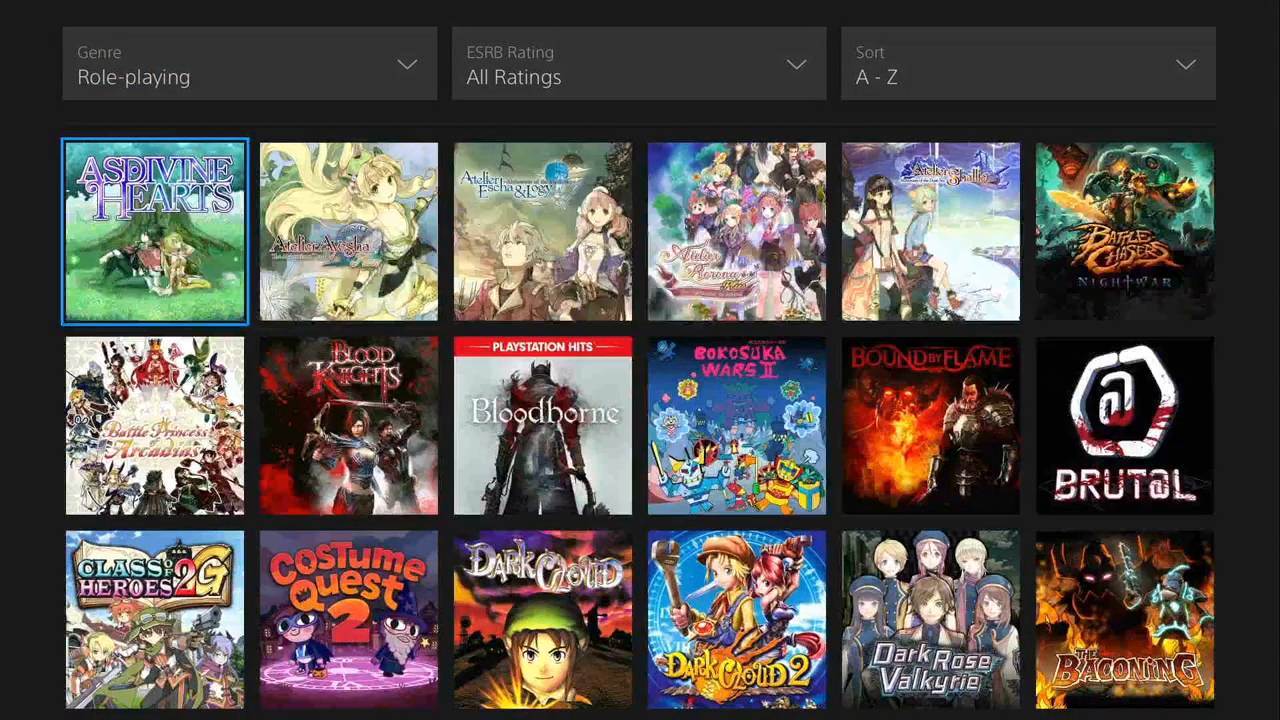
{"action": "scroll", "scroll_direction": "down", "scroll_amount": 3}
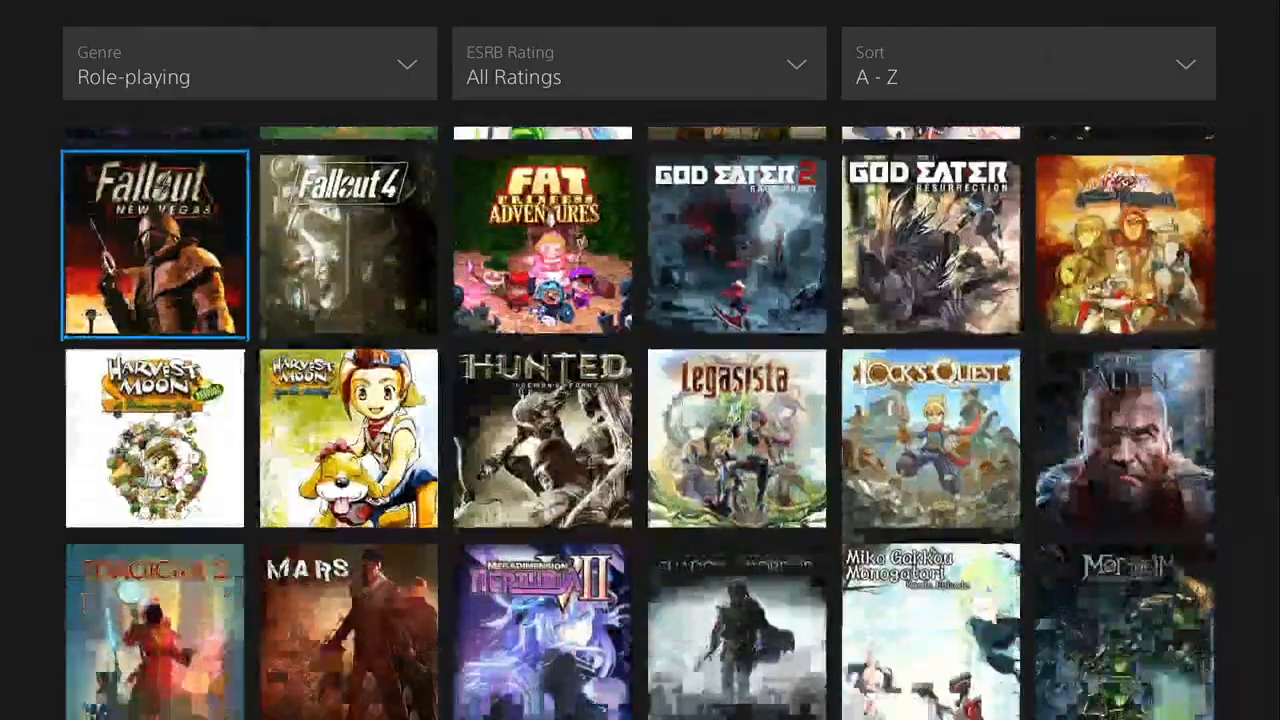
{"action": "scroll", "scroll_direction": "down", "scroll_amount": 3}
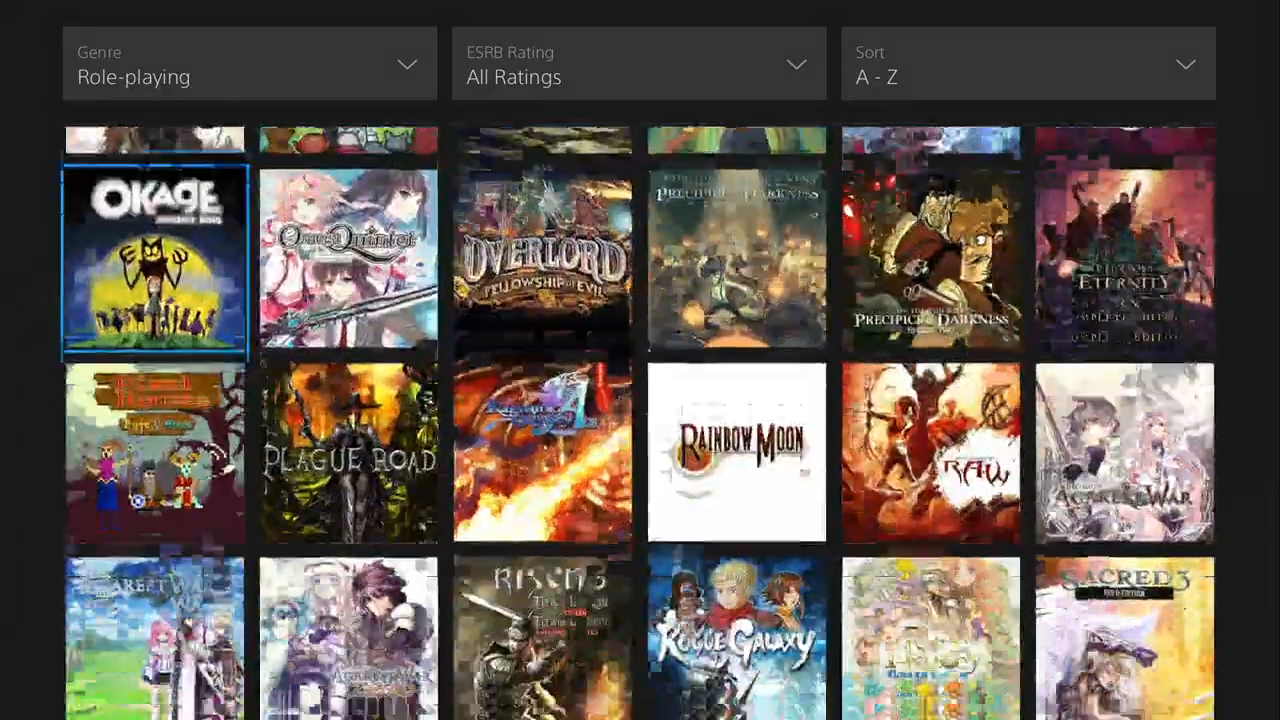
{"action": "scroll", "scroll_direction": "down", "scroll_amount": 3}
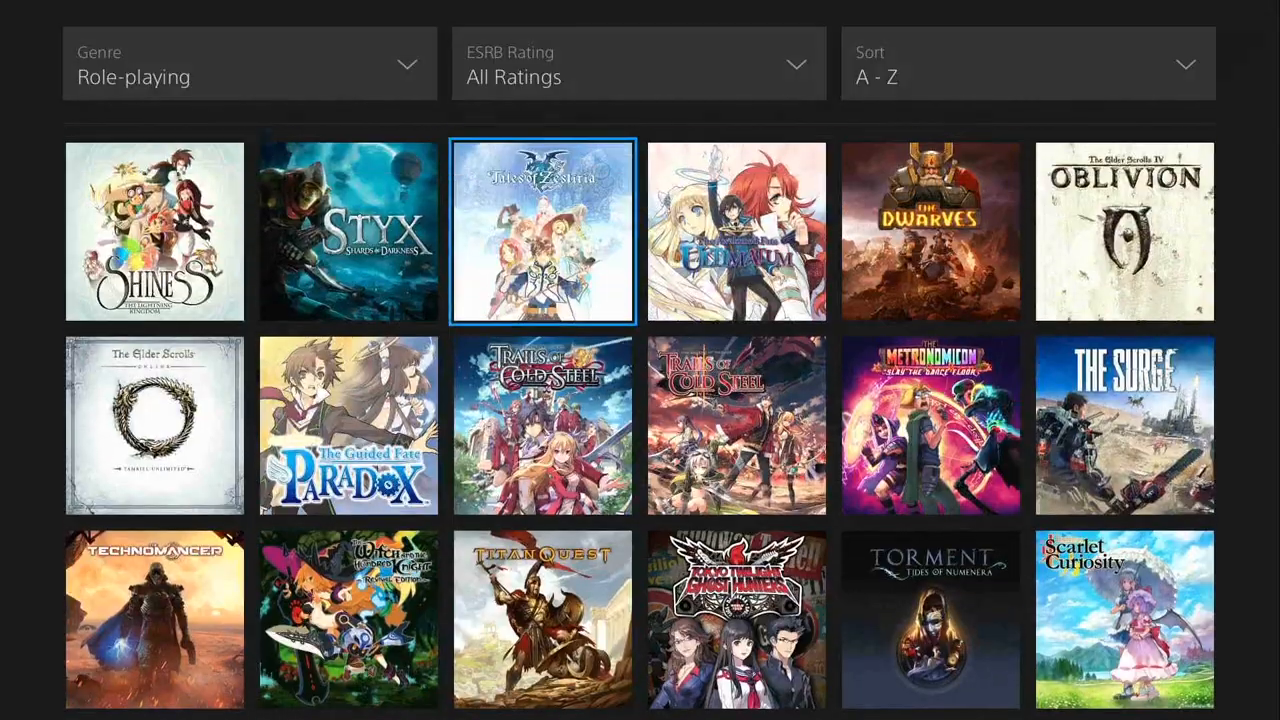
{"action": "left_click", "coordinate": [248, 62]}
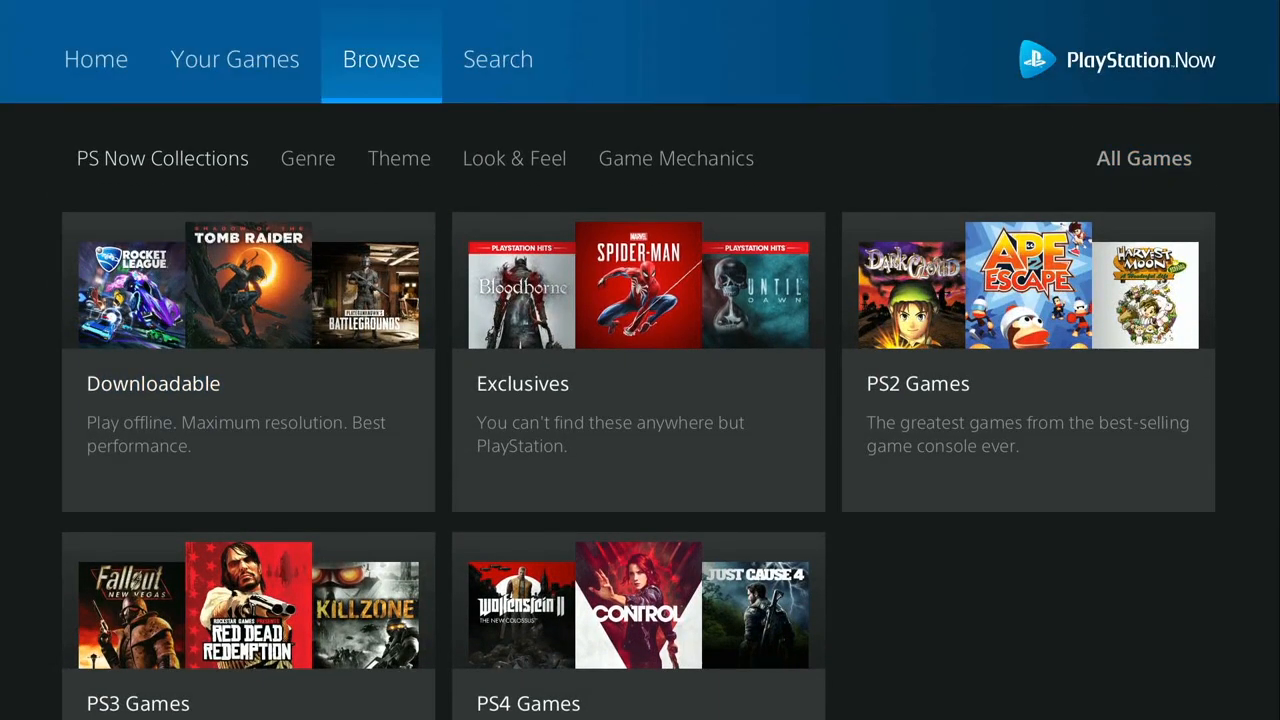
Step: Show the Look & Feel collections like Bright & Colorful, Dark/Ominous and Family Friendly
{"action": "left_click", "coordinate": [514, 158]}
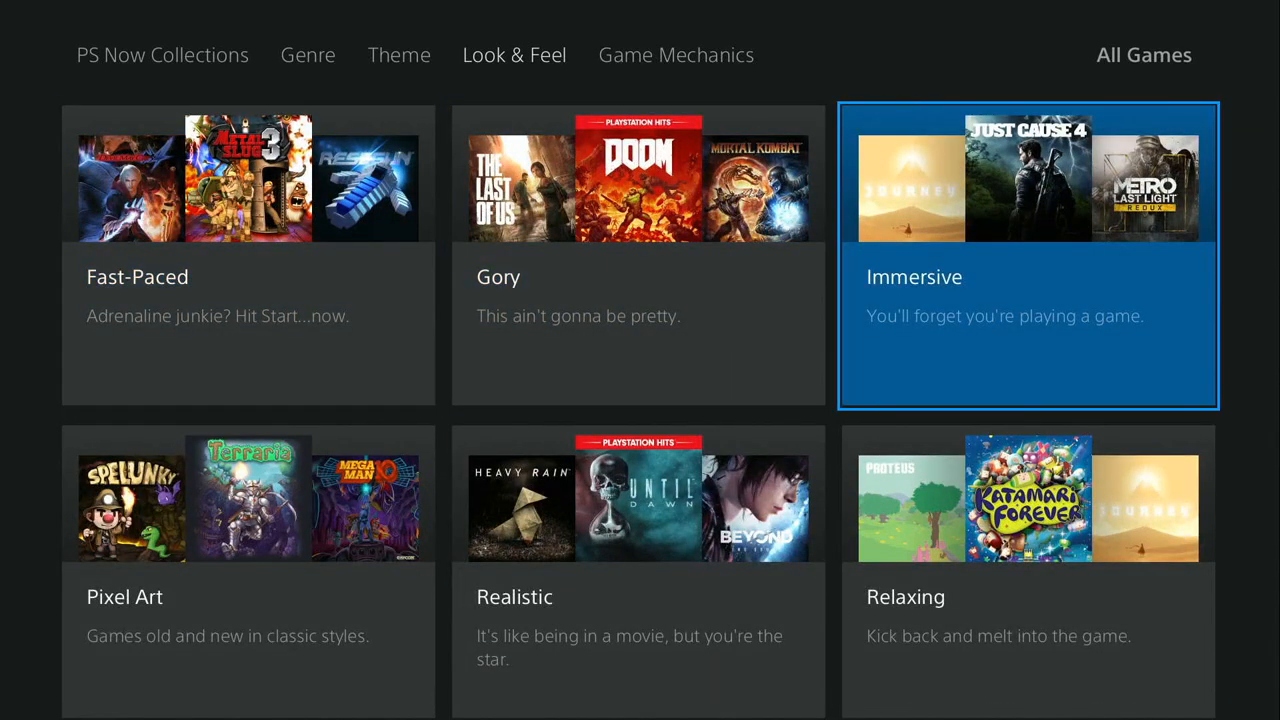
{"action": "scroll", "scroll_direction": "down", "scroll_amount": 3}
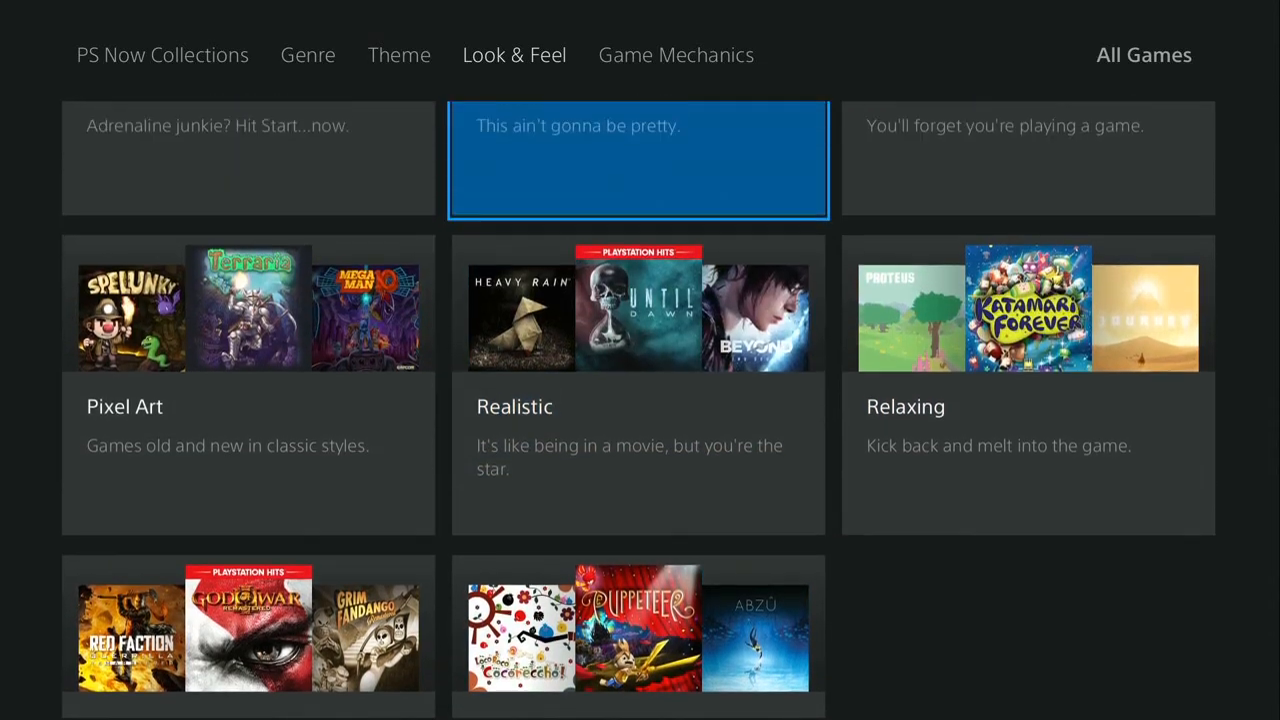
{"action": "scroll", "scroll_direction": "down", "scroll_amount": 3}
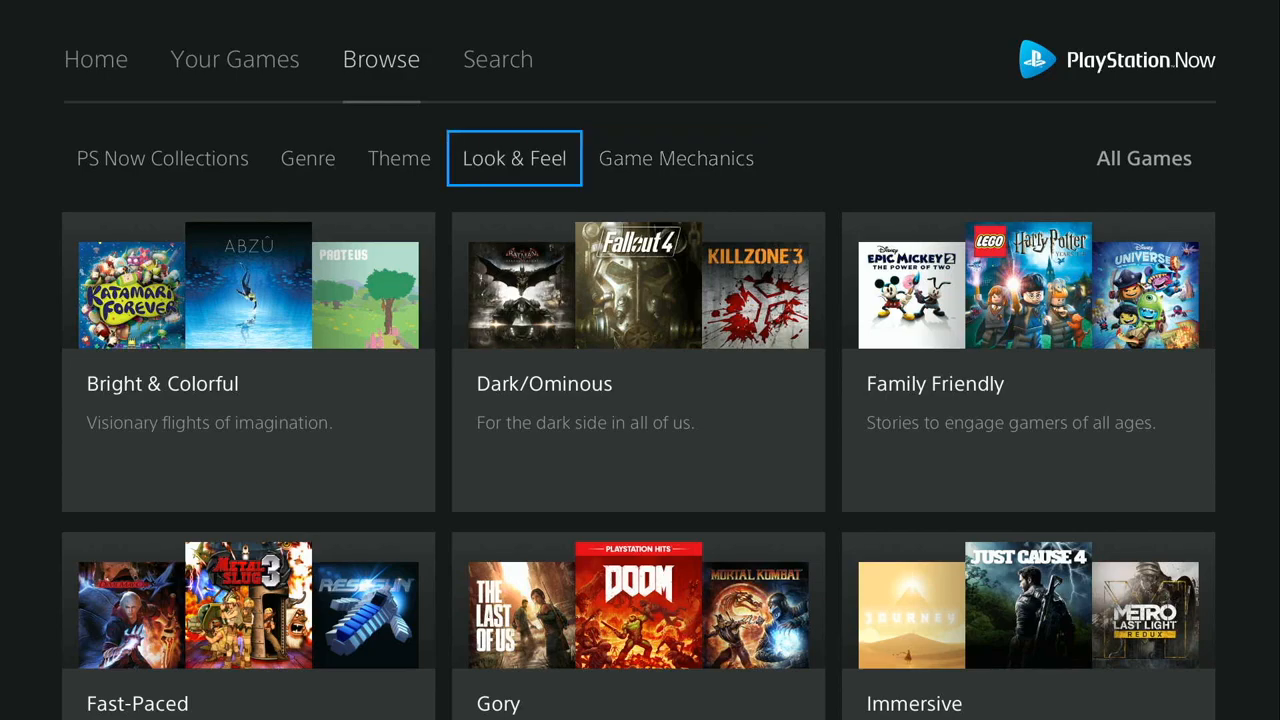
Step: View the Download History of nine titles under Your Games, moving between Control, Desert Child, Mount & Blade and Red Faction entries
{"action": "left_click", "coordinate": [234, 60]}
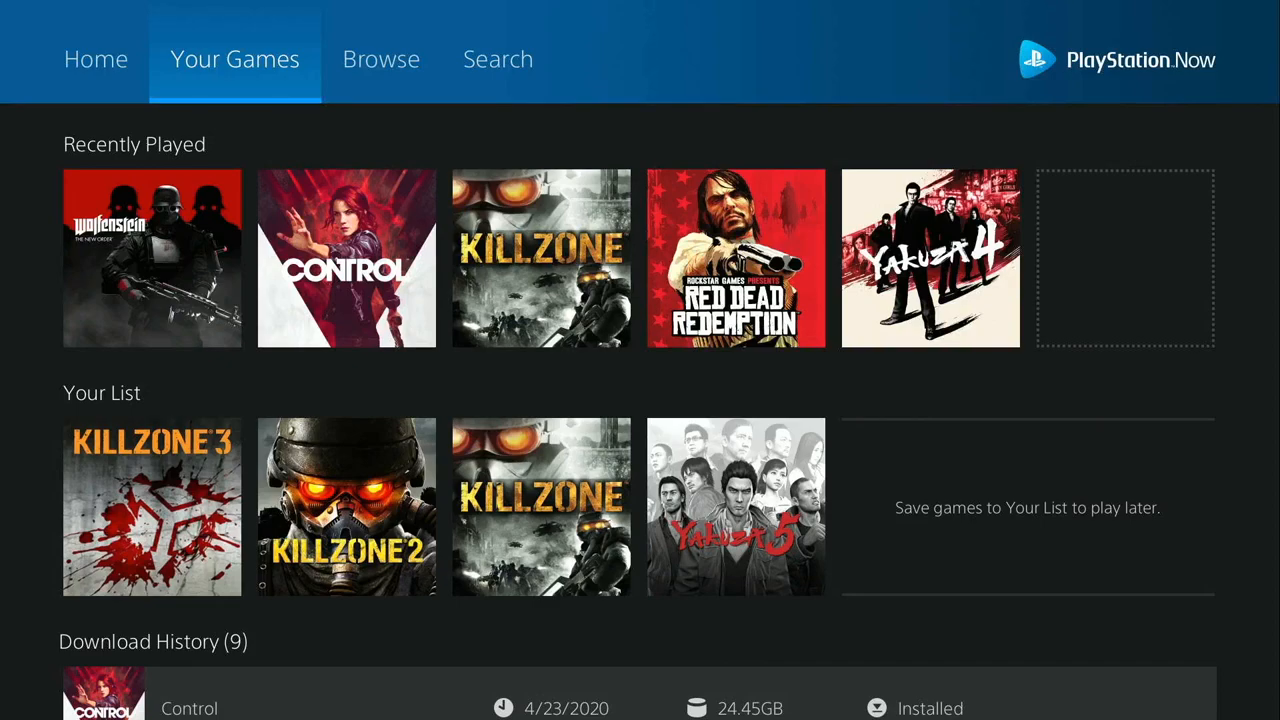
{"action": "scroll", "scroll_direction": "down", "scroll_amount": 3}
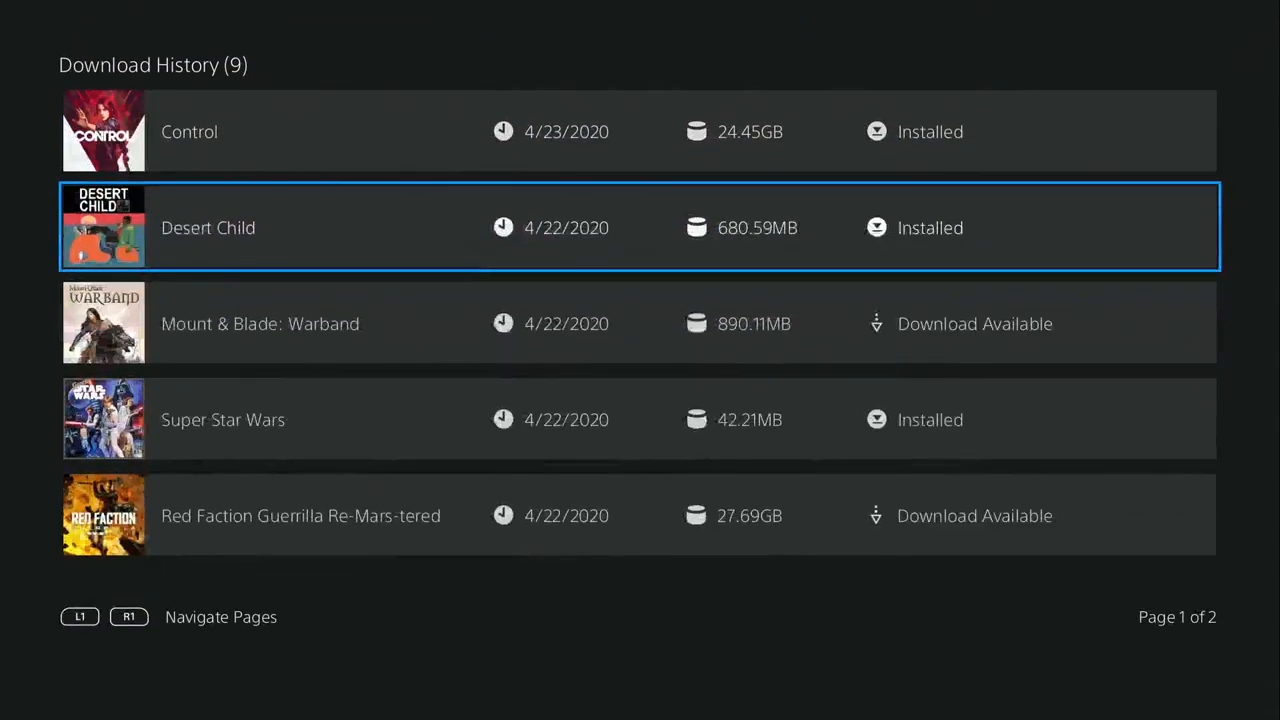
{"action": "key", "text": "Down"}
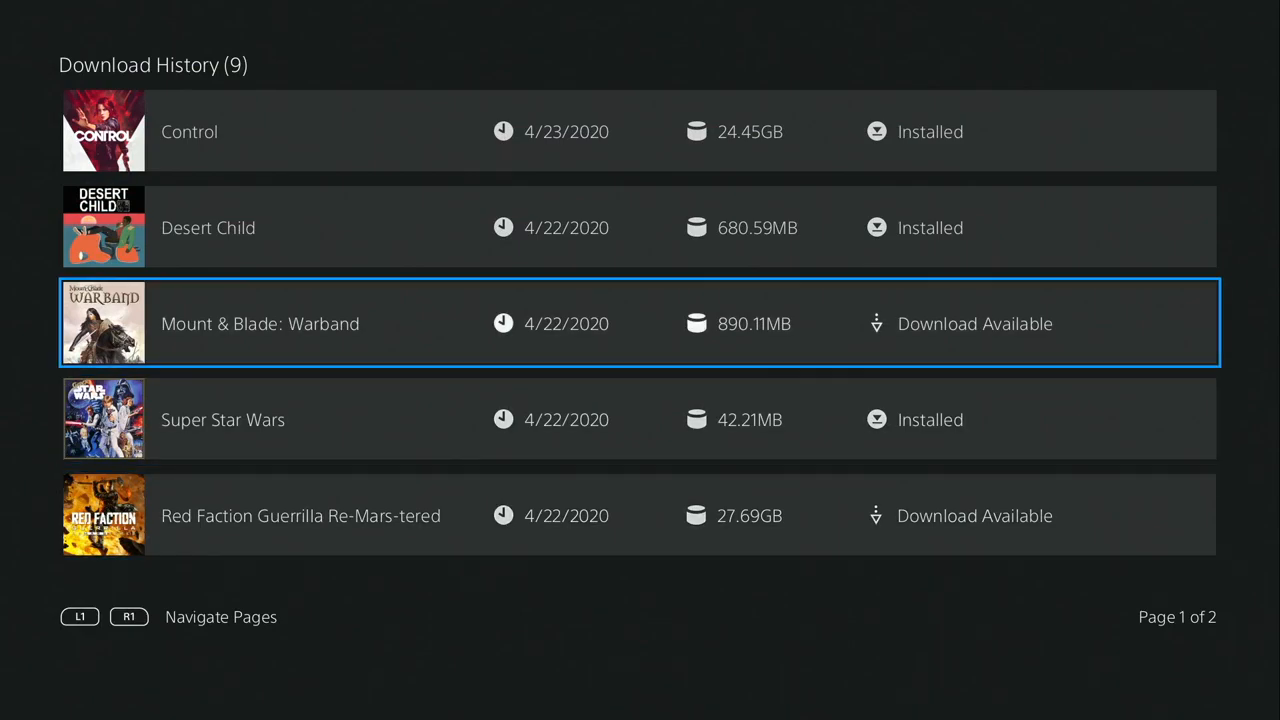
{"action": "key", "text": "up"}
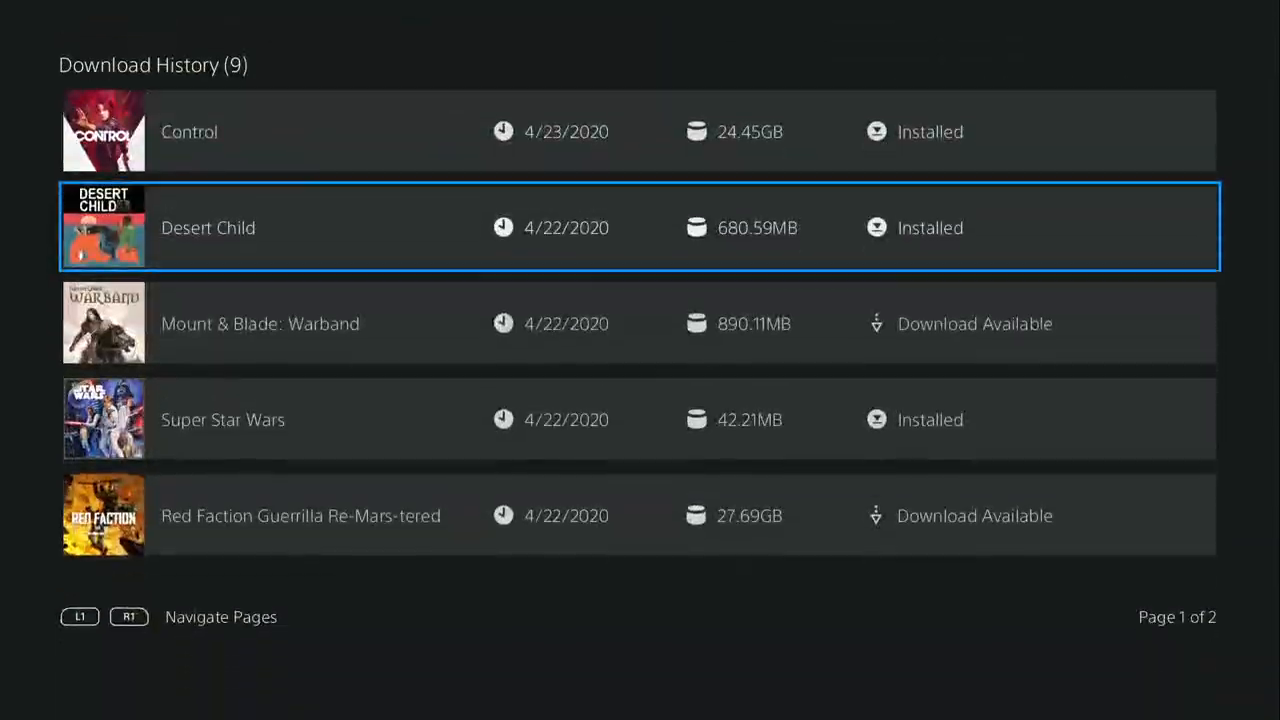
{"action": "key", "text": "down"}
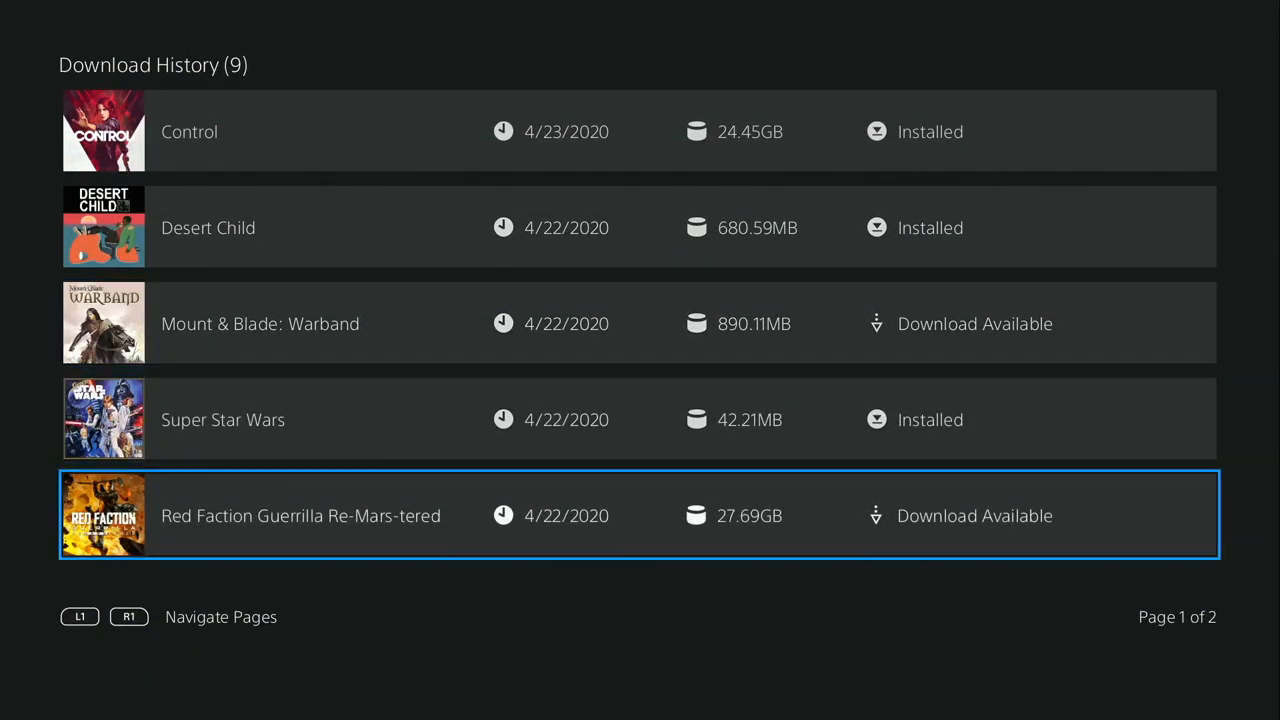
{"action": "key", "text": "up"}
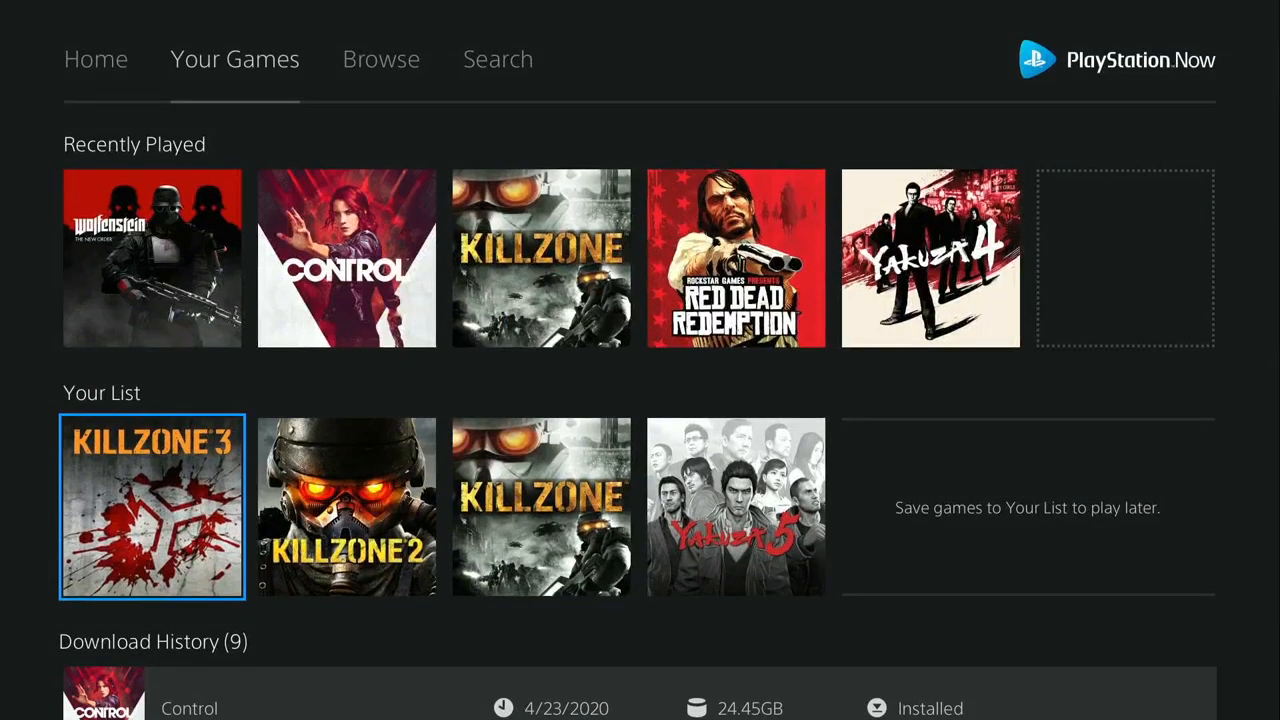
{"action": "scroll", "scroll_direction": "down", "scroll_amount": 3}
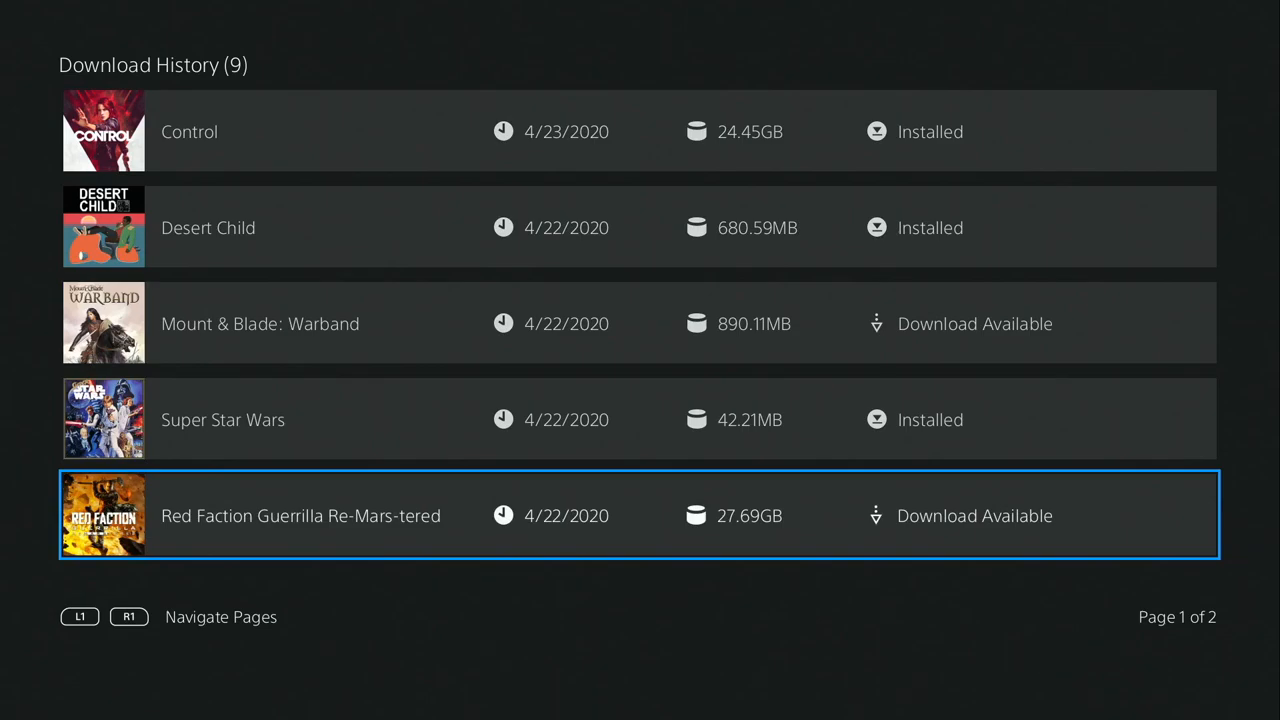
{"action": "key", "text": "Up"}
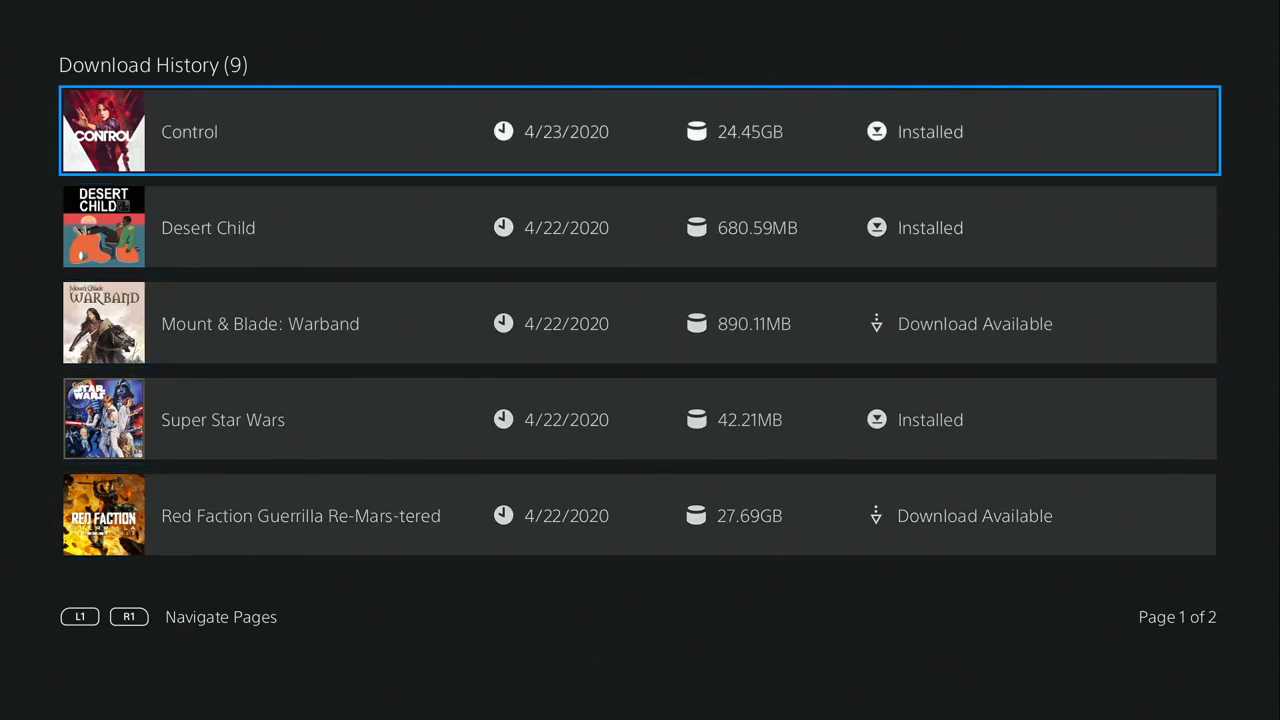